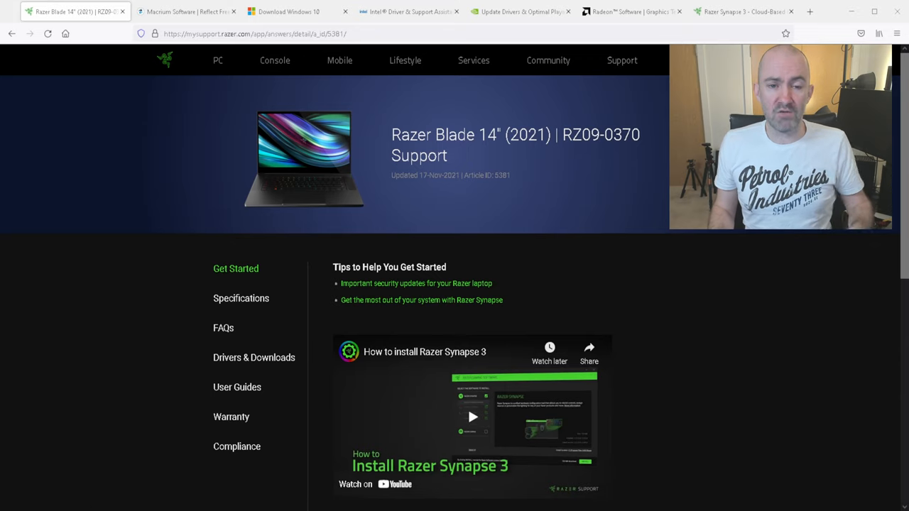
# Highlight the Razer Blade 14 (2021) title and show its Drivers & Downloads list
pyautogui.moveTo(390, 135); pyautogui.dragTo(511, 134)
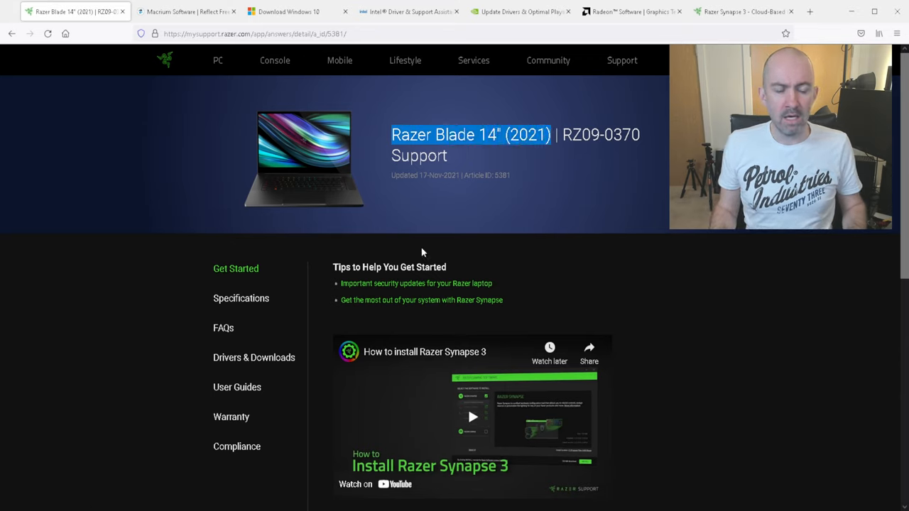
pyautogui.moveTo(252, 358)
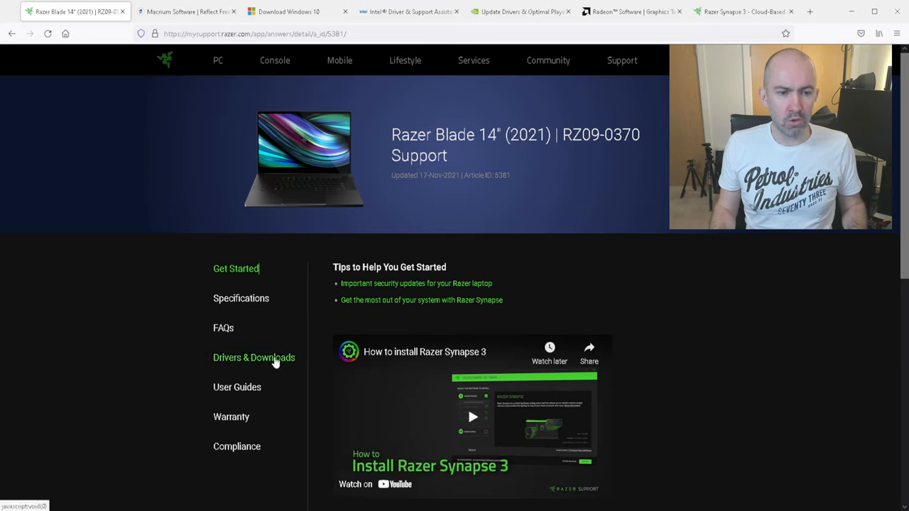
pyautogui.click(252, 358)
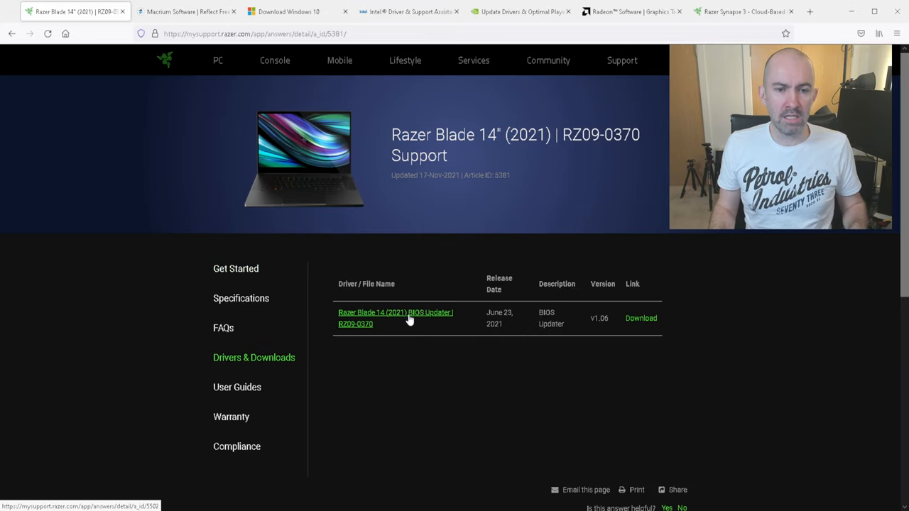
pyautogui.moveTo(443, 419)
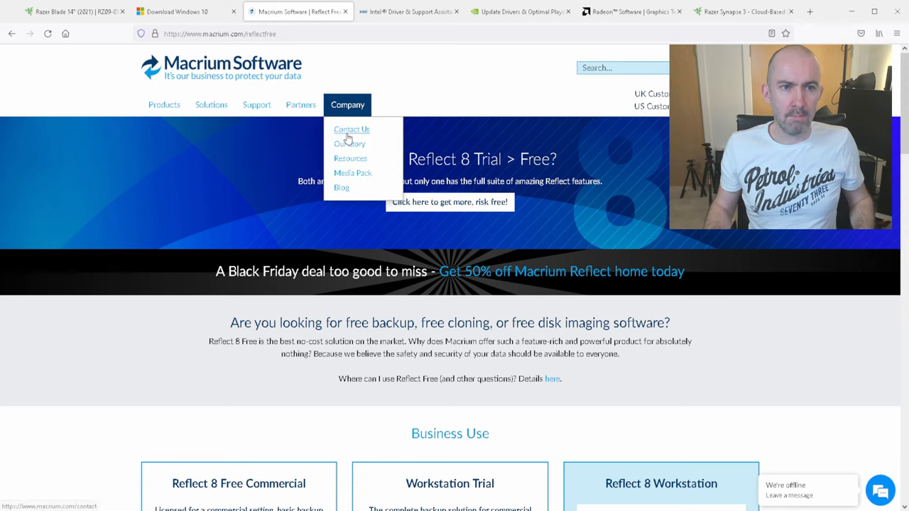
# Scroll the Macrium Reflect Free page down to the Business Use plans
pyautogui.scroll(-3)
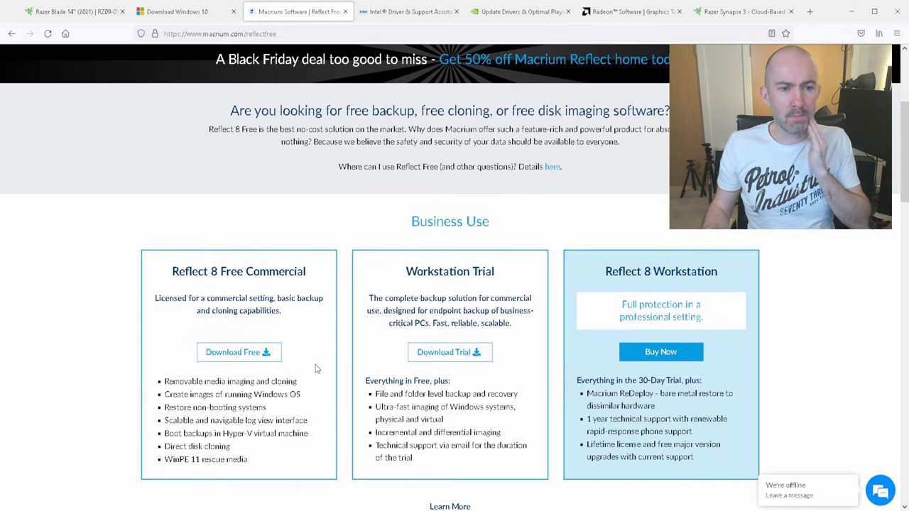
pyautogui.moveTo(309, 312)
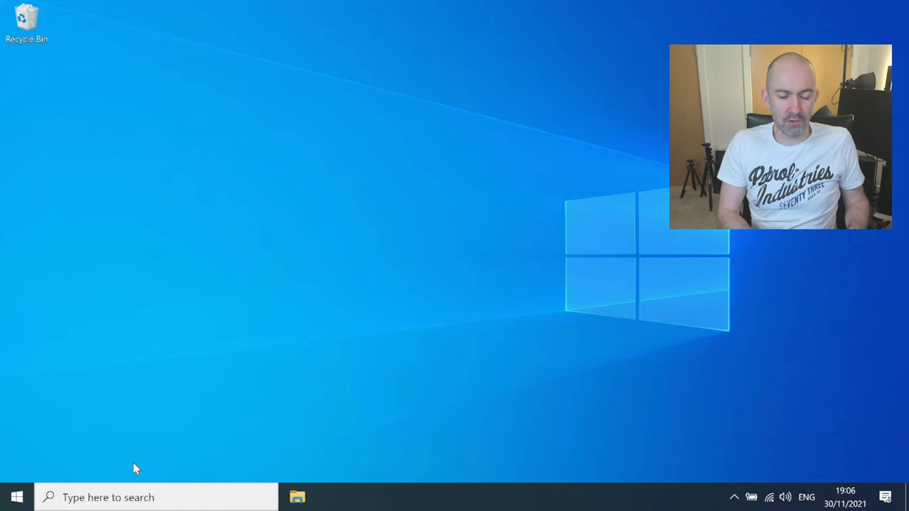
# Search Windows for 'update', review Windows Update status, then close Settings
pyautogui.click(142, 497)
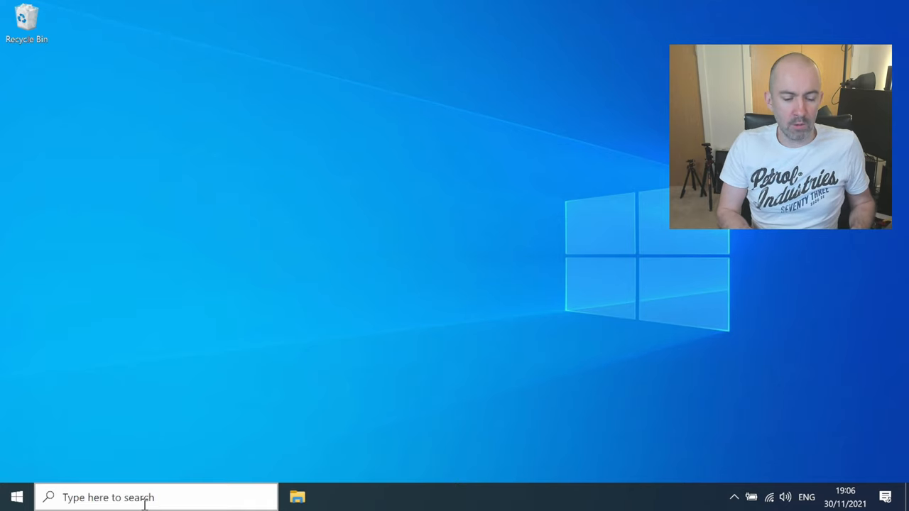
pyautogui.click(107, 497)
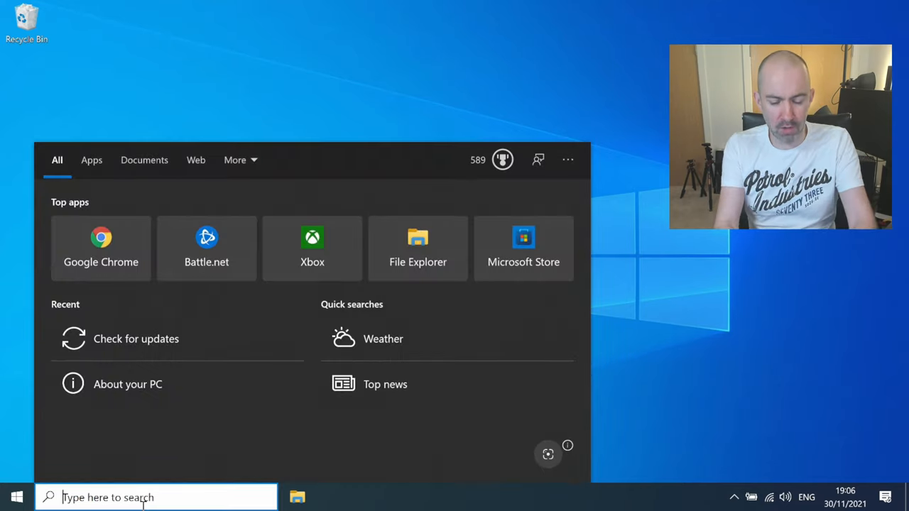
pyautogui.write('update')
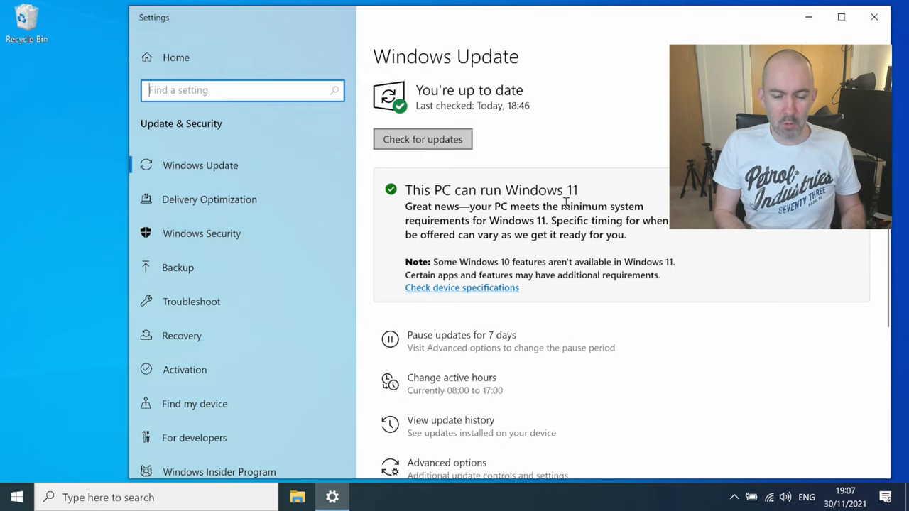
pyautogui.moveTo(875, 17)
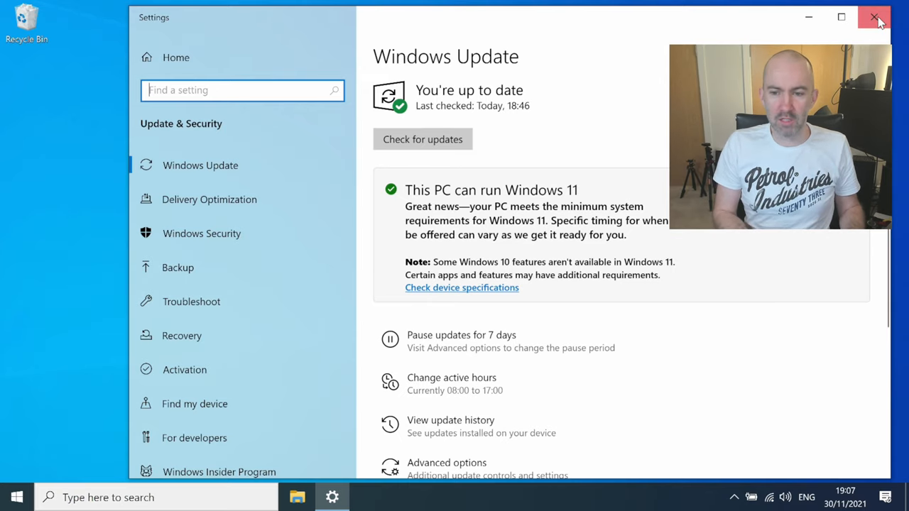
pyautogui.click(874, 17)
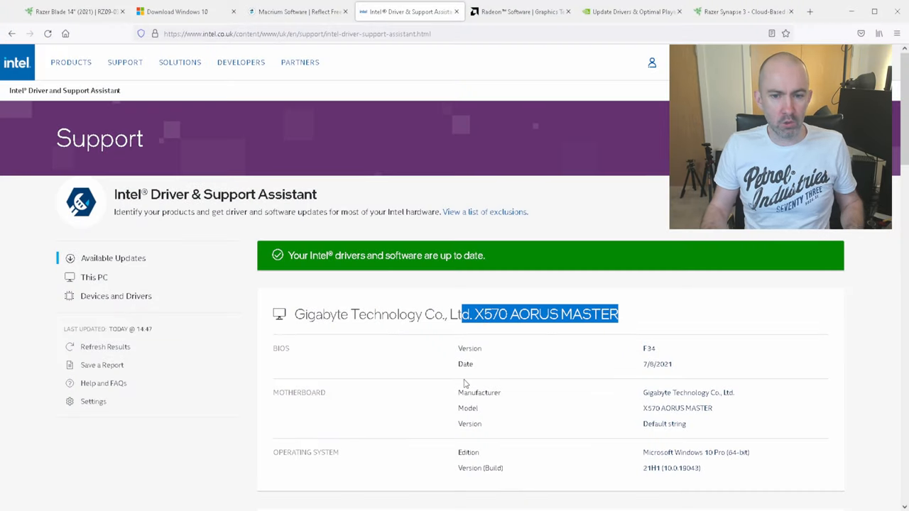
# Scroll through Intel Driver & Support Assistant's This PC and Devices and Drivers lists
pyautogui.scroll(-3)
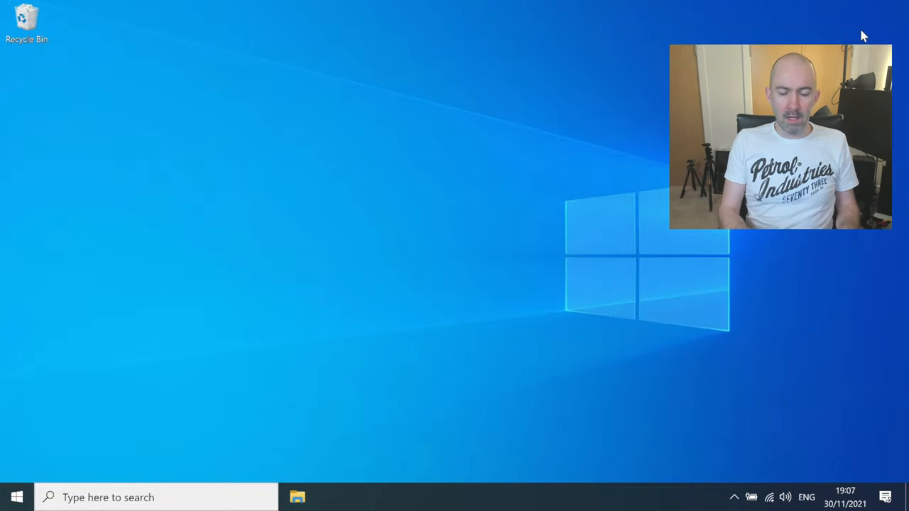
pyautogui.moveTo(512, 68)
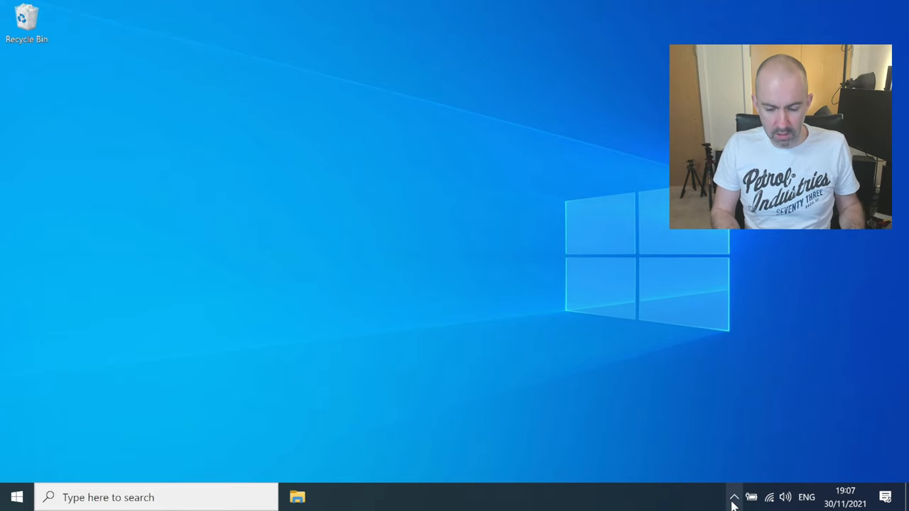
pyautogui.click(732, 497)
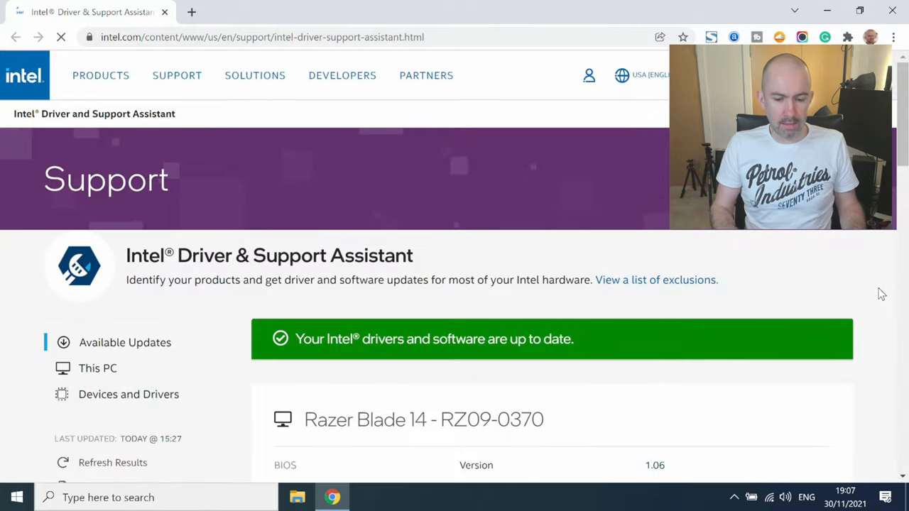
pyautogui.scroll(-3)
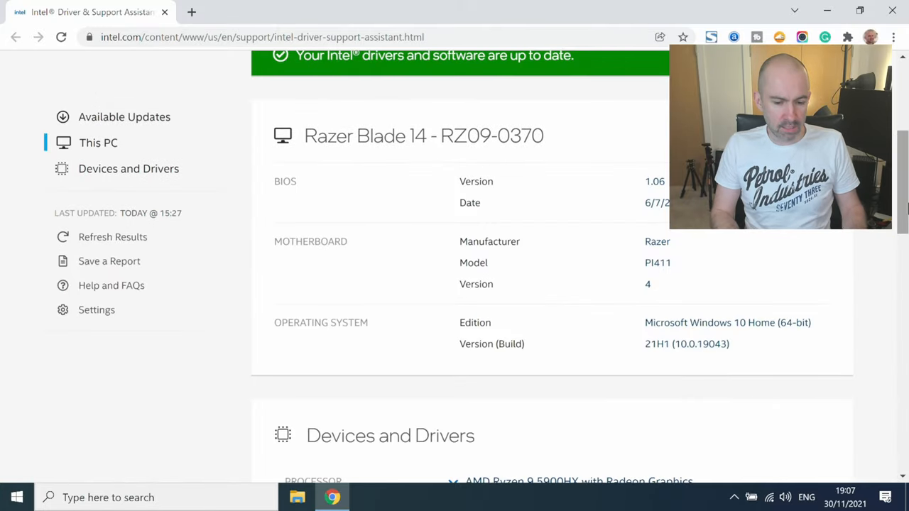
pyautogui.scroll(-3)
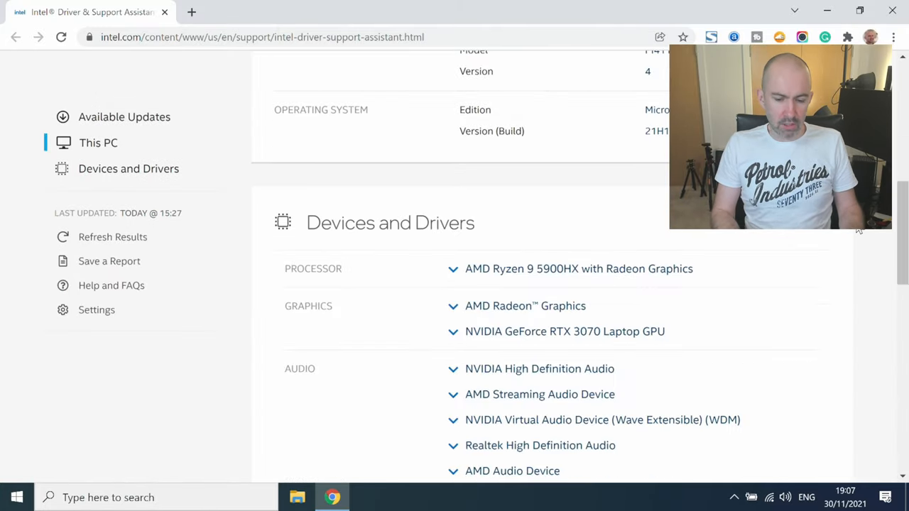
pyautogui.scroll(-3)
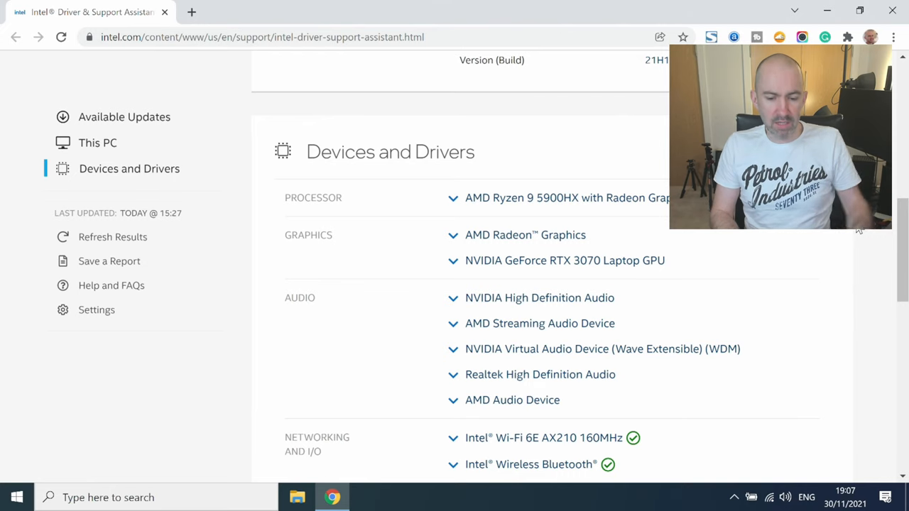
pyautogui.scroll(-3)
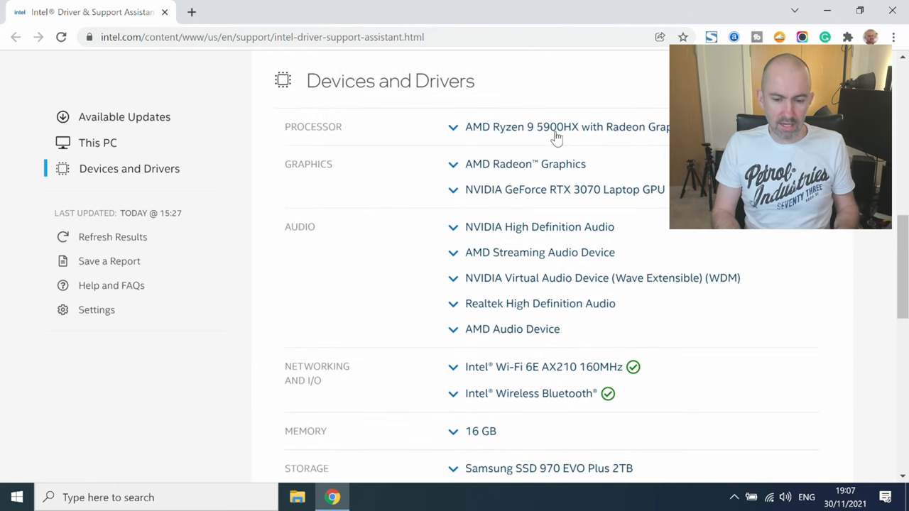
# Expand and collapse the AMD Radeon Graphics driver details, decline the survey and close the page
pyautogui.click(453, 165)
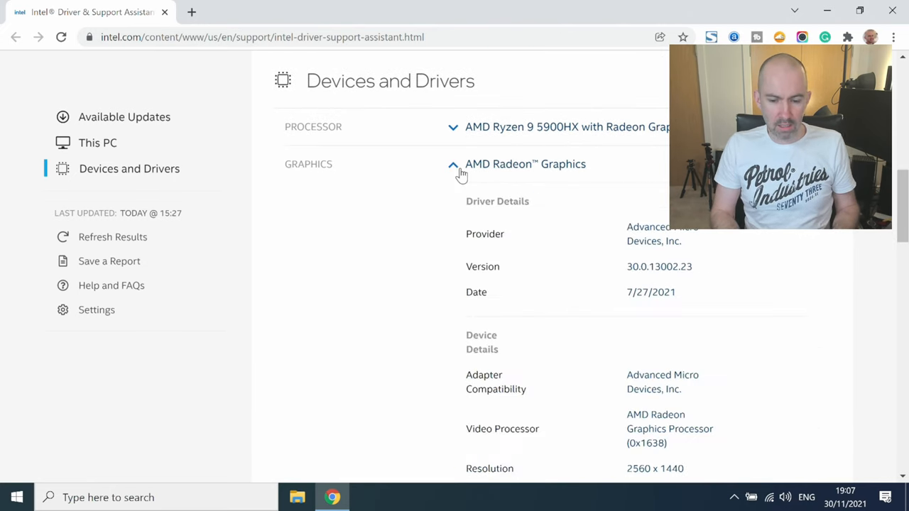
pyautogui.click(453, 164)
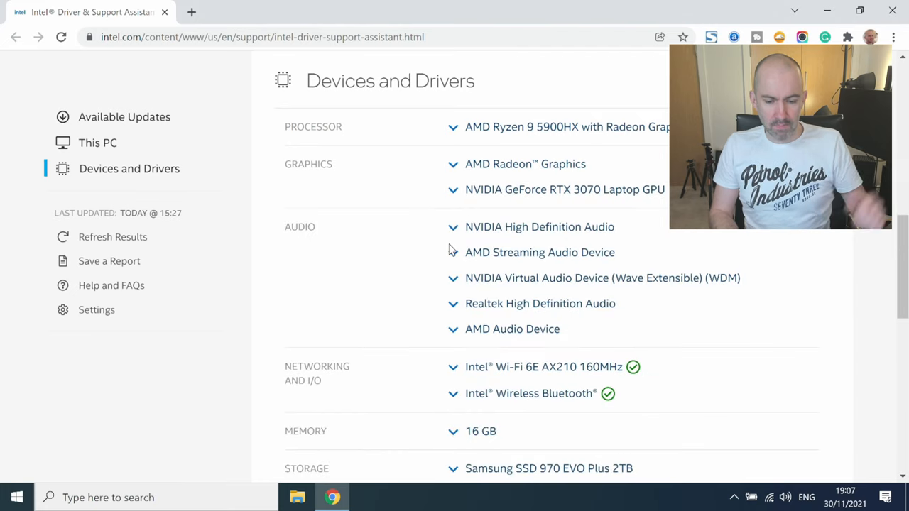
pyautogui.scroll(-3)
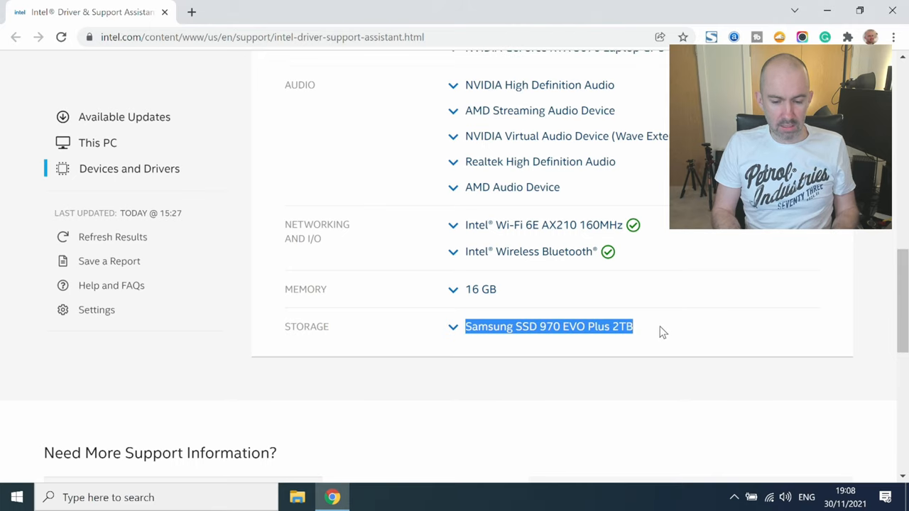
pyautogui.click(96, 142)
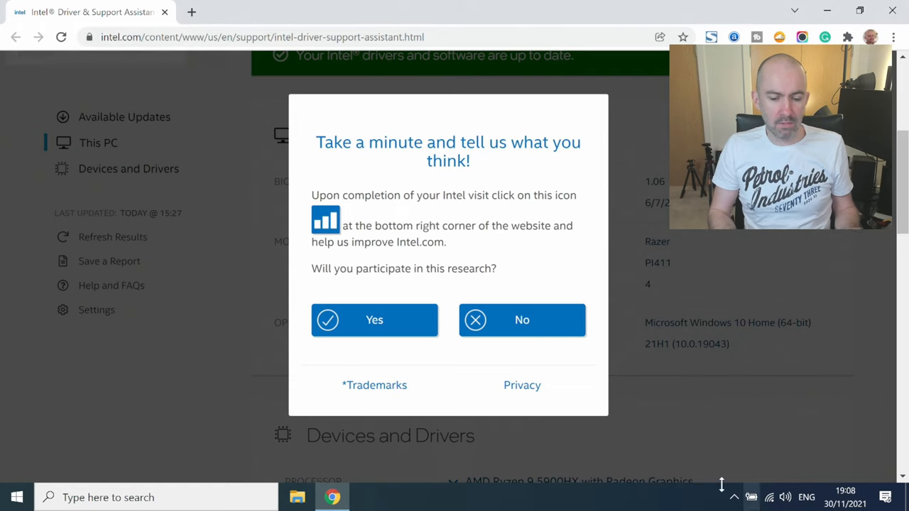
pyautogui.click(522, 319)
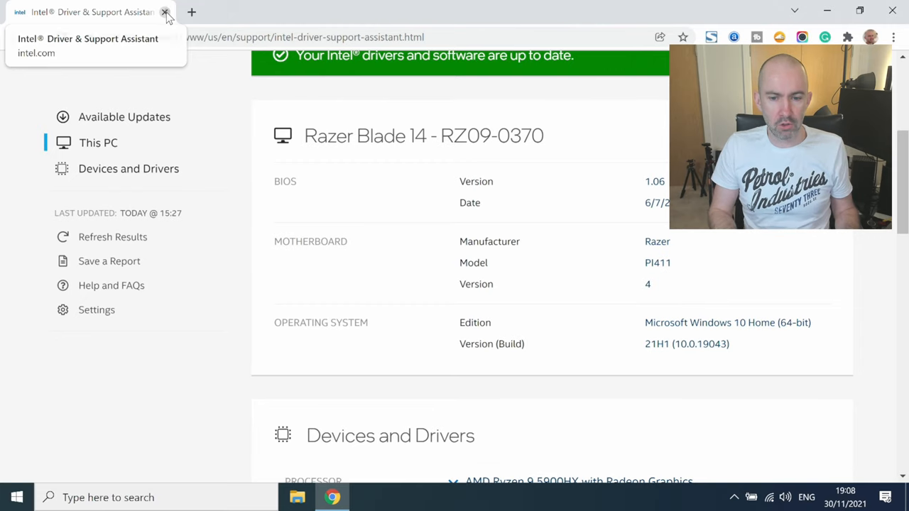
pyautogui.click(164, 13)
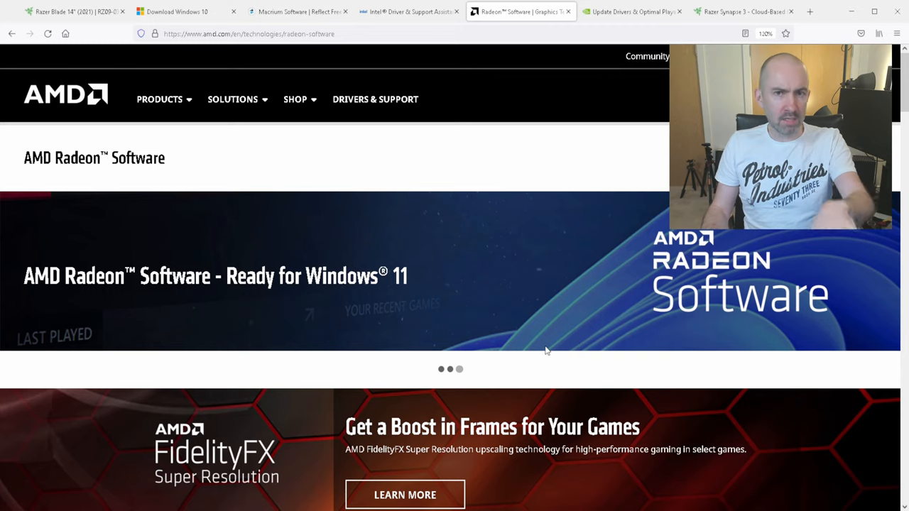
# Scroll down through the AMD Radeon Software page
pyautogui.scroll(-3)
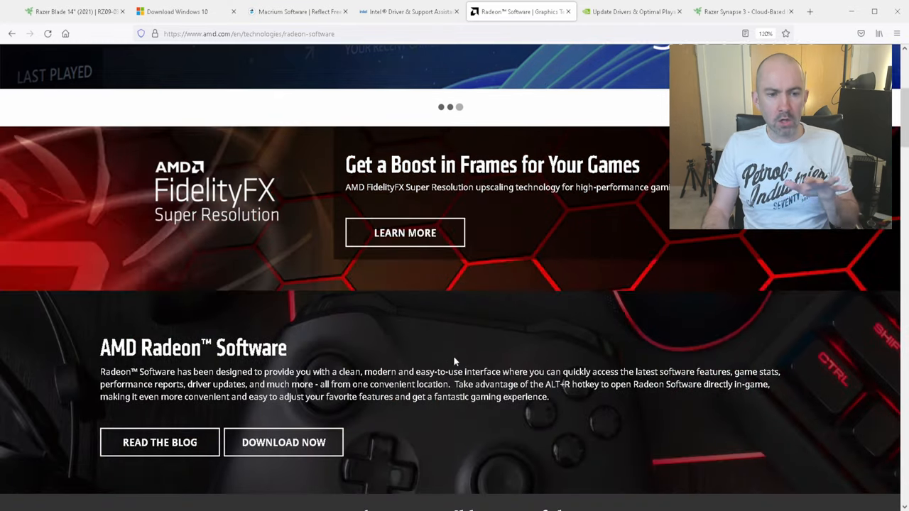
pyautogui.scroll(-3)
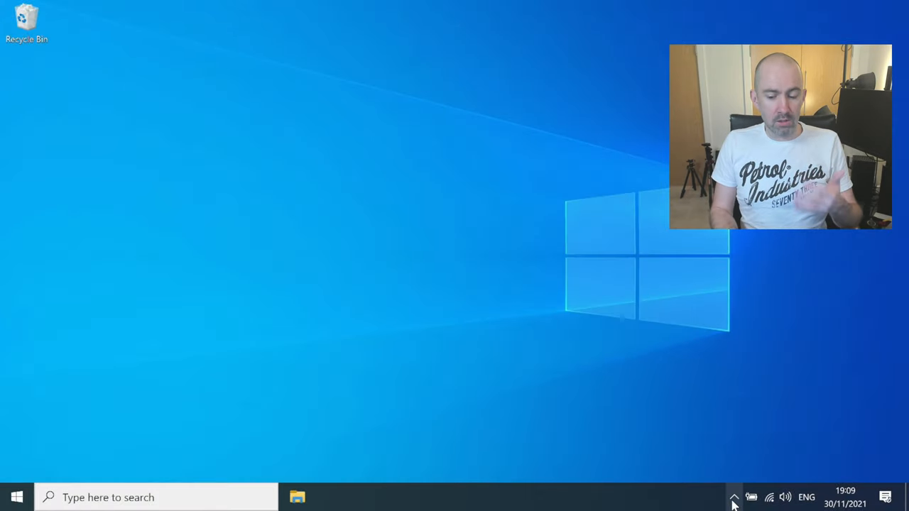
pyautogui.moveTo(734, 497)
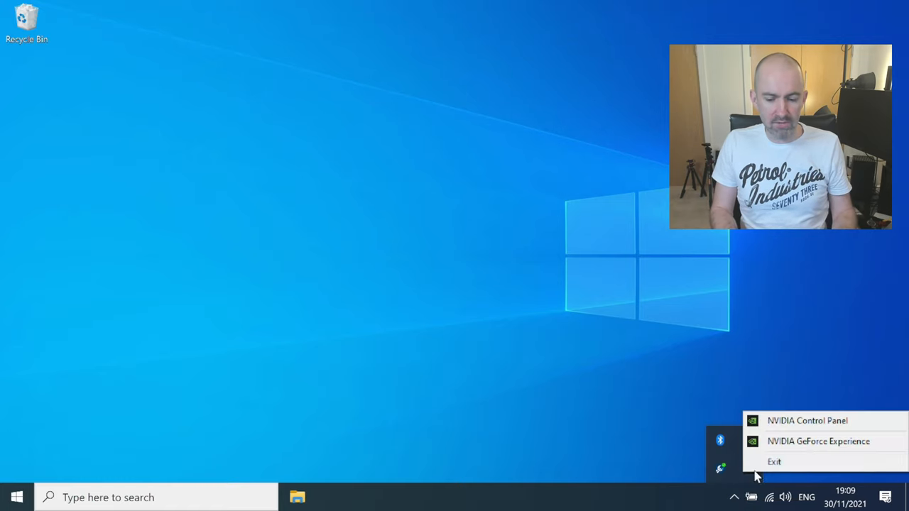
# Launch GeForce Experience, confirm Game Ready Driver 496.76 under Drivers, and close it
pyautogui.click(442, 225)
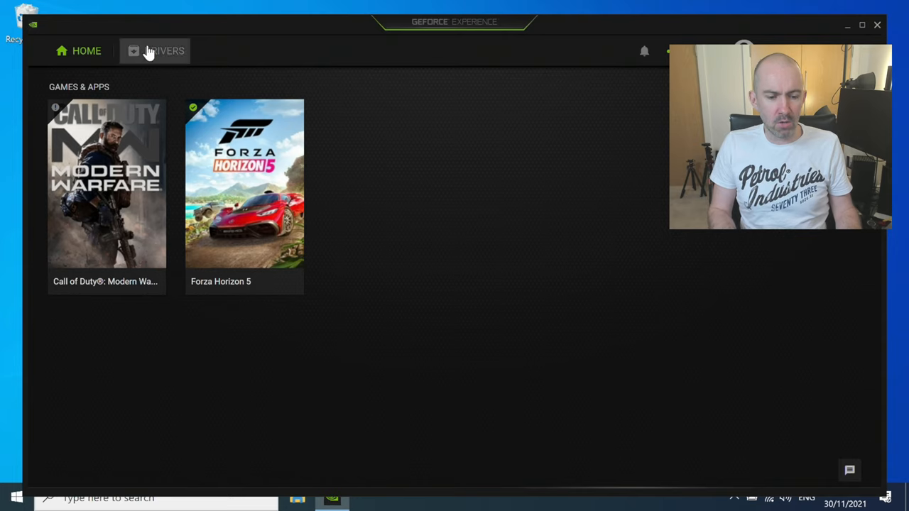
pyautogui.click(165, 51)
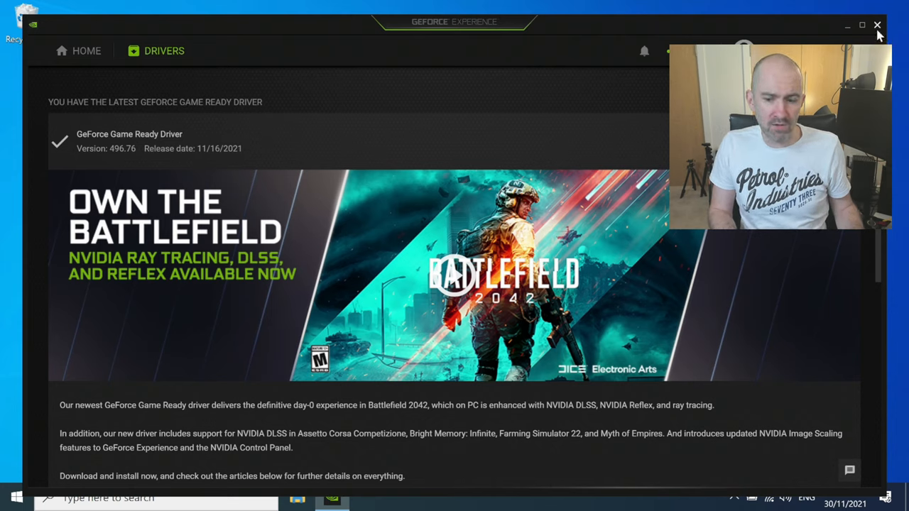
pyautogui.click(878, 26)
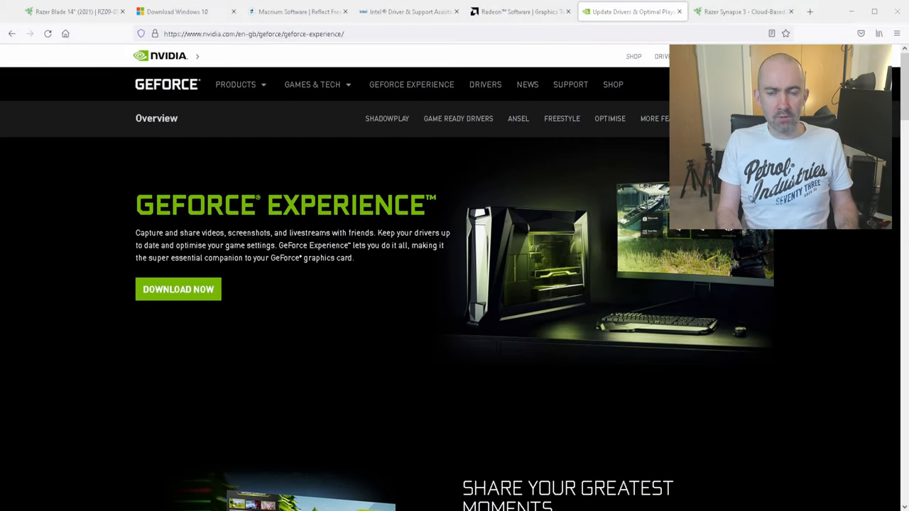
# Browse the Razer Synapse 3 download page, then bring up the Start menu
pyautogui.click(744, 12)
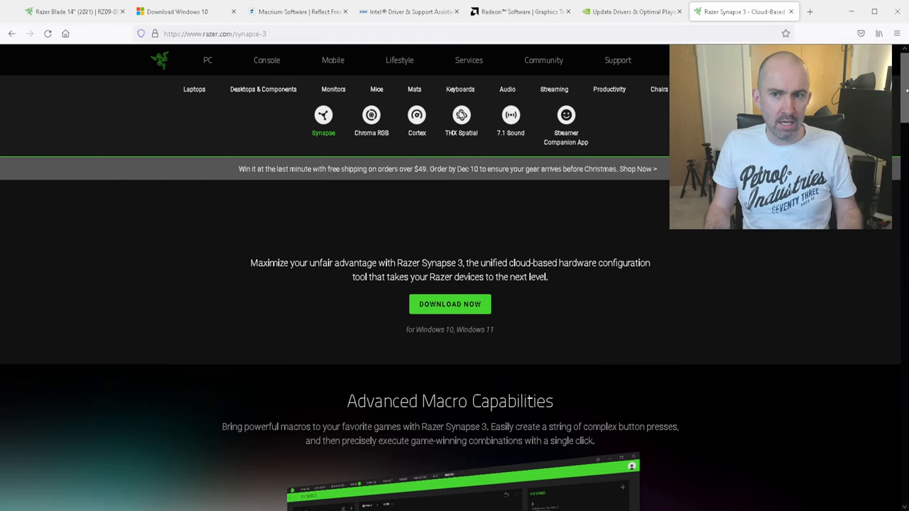
pyautogui.scroll(-3)
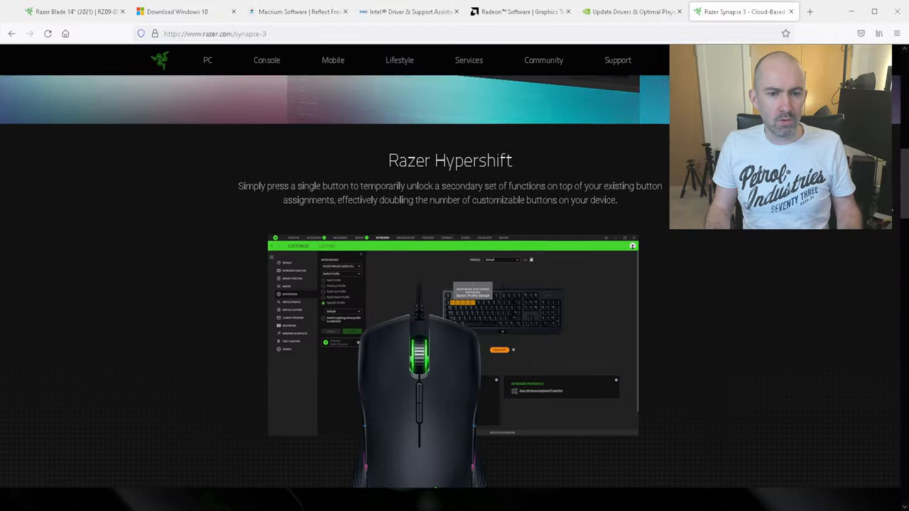
pyautogui.scroll(-3)
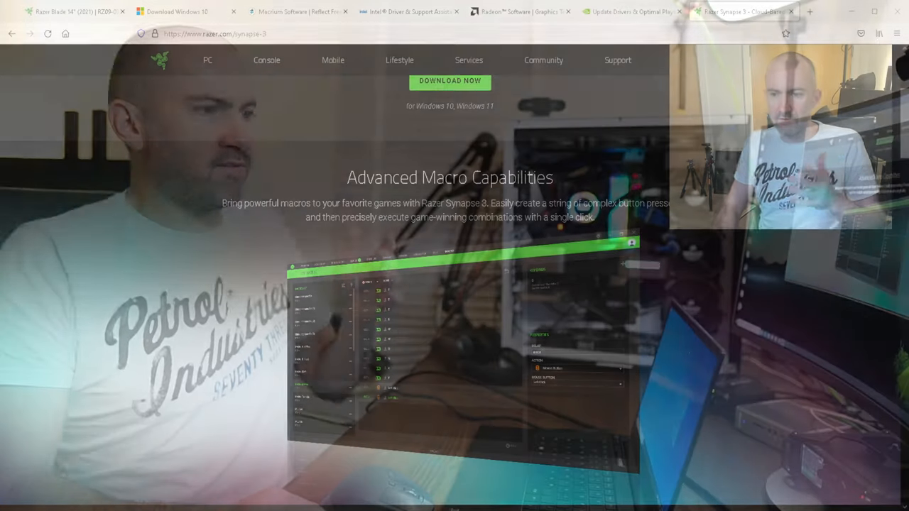
pyautogui.click(14, 497)
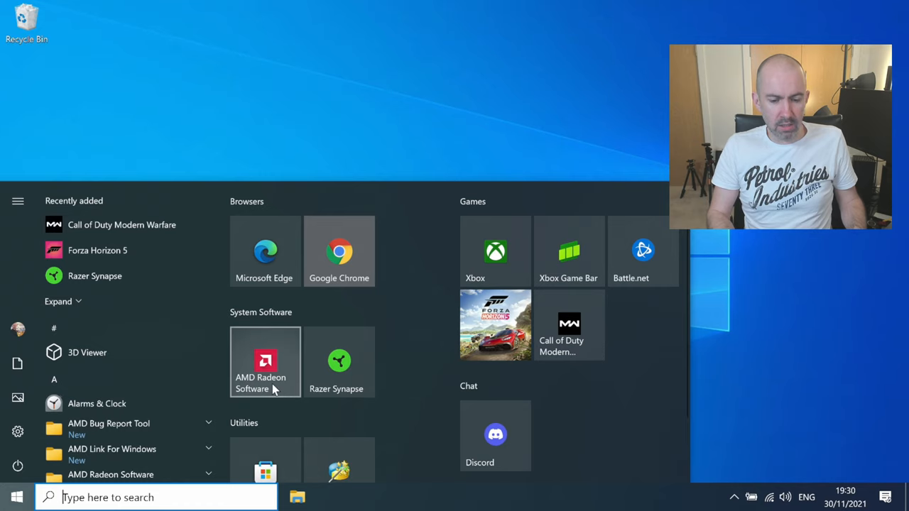
# Launch AMD Radeon Software from the Start menu and go to Gaming
pyautogui.click(264, 362)
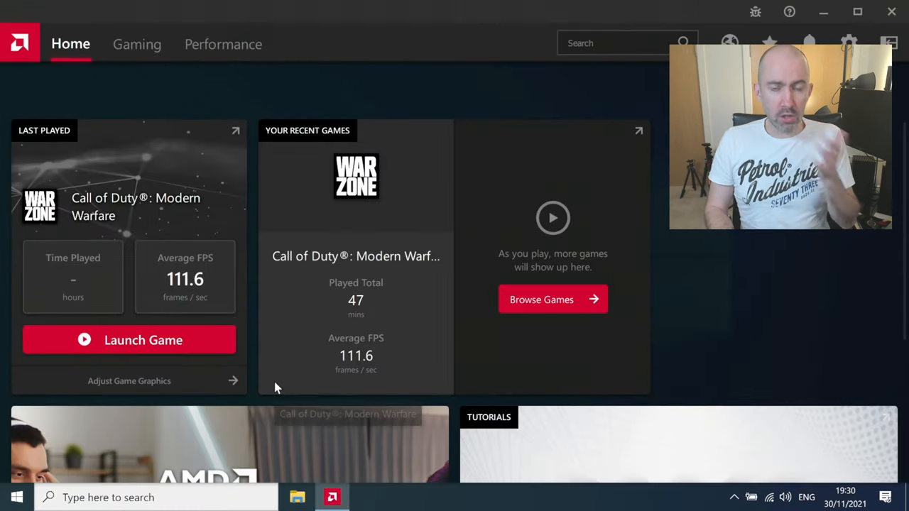
pyautogui.moveTo(196, 244)
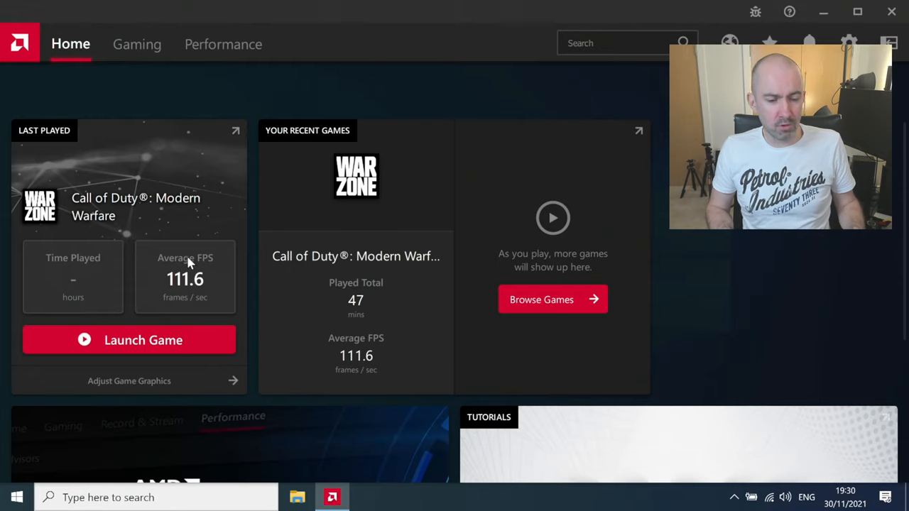
pyautogui.click(137, 44)
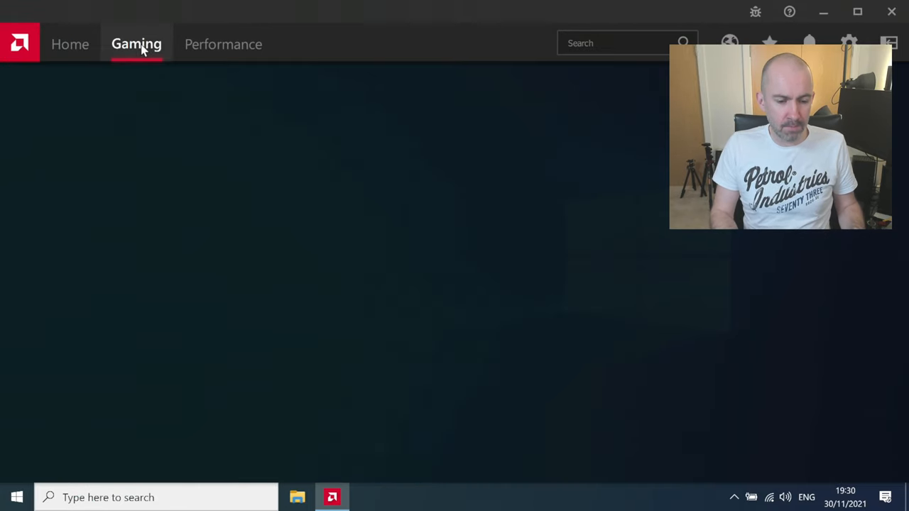
# Open Call of Duty: Modern Warfare's graphics settings from the games list and Home
pyautogui.click(137, 44)
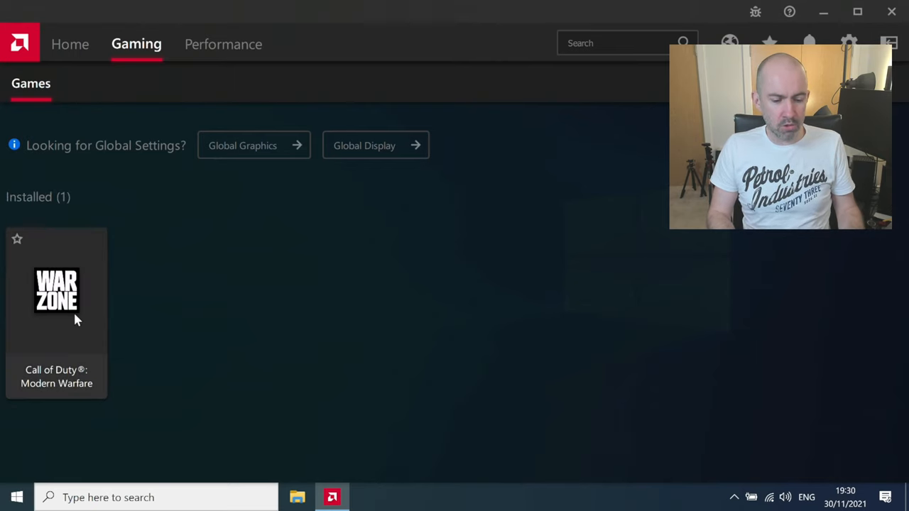
pyautogui.click(57, 291)
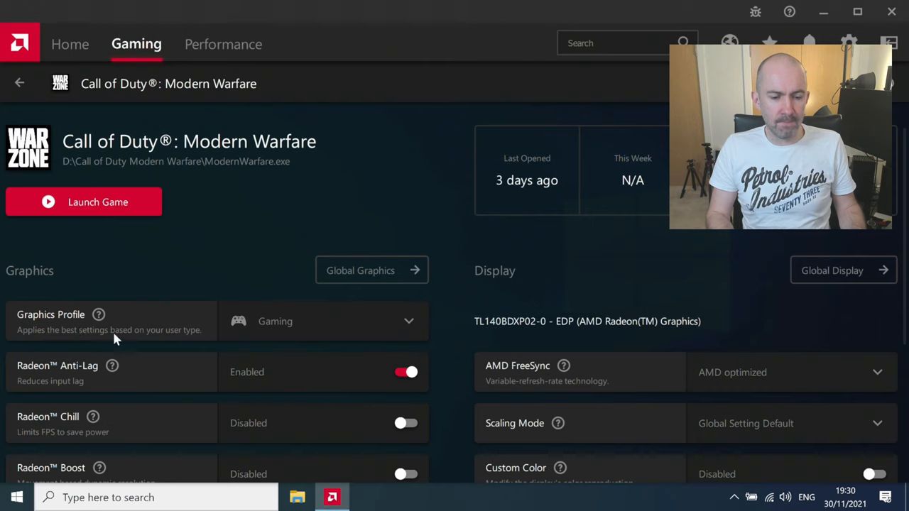
pyautogui.click(71, 44)
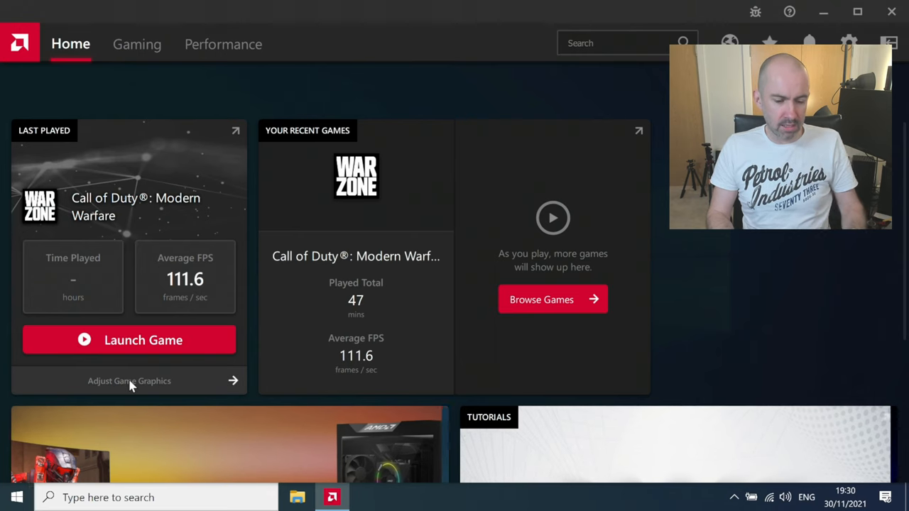
pyautogui.click(129, 381)
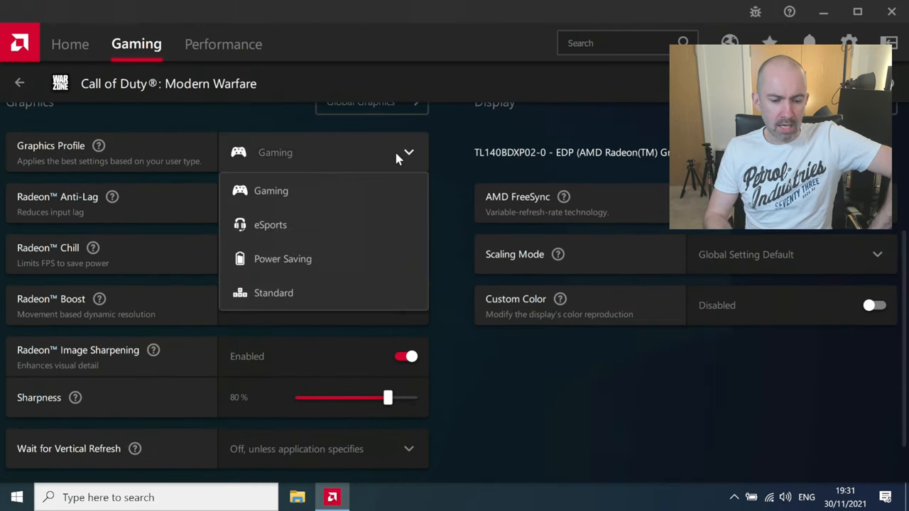
pyautogui.moveTo(298, 281)
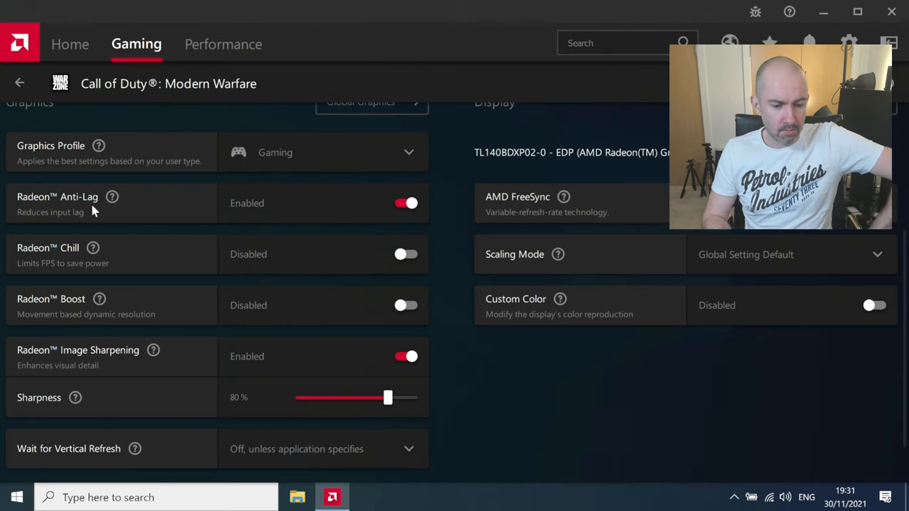
pyautogui.moveTo(202, 287)
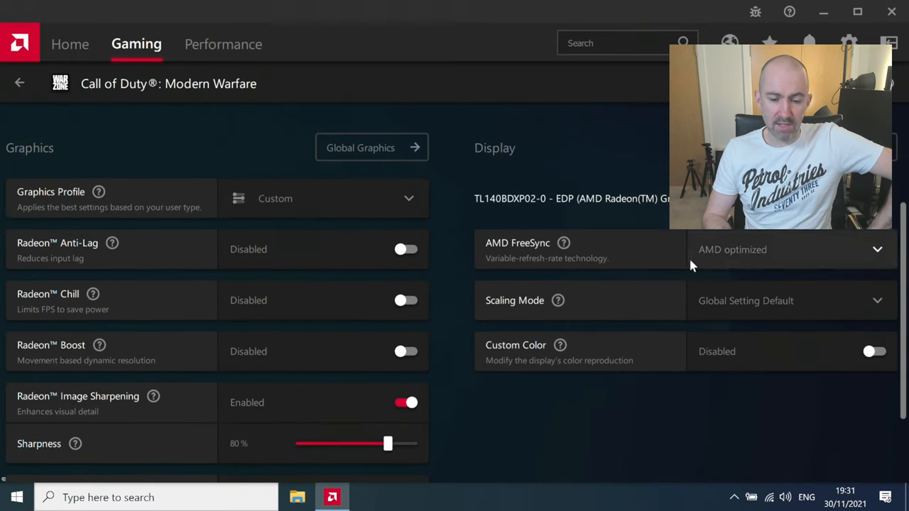
# Turn off Radeon Anti-Lag, making the profile Custom, and return Home
pyautogui.scroll(-3)
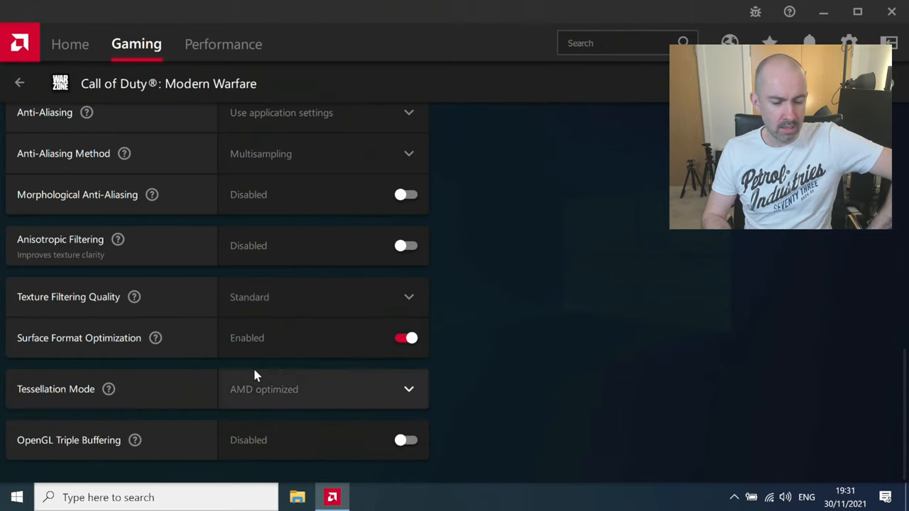
pyautogui.scroll(3)
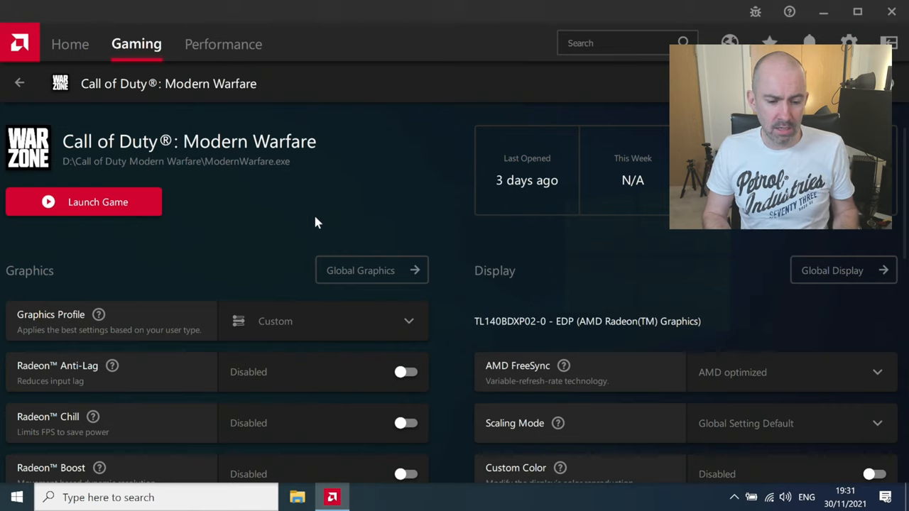
pyautogui.click(71, 43)
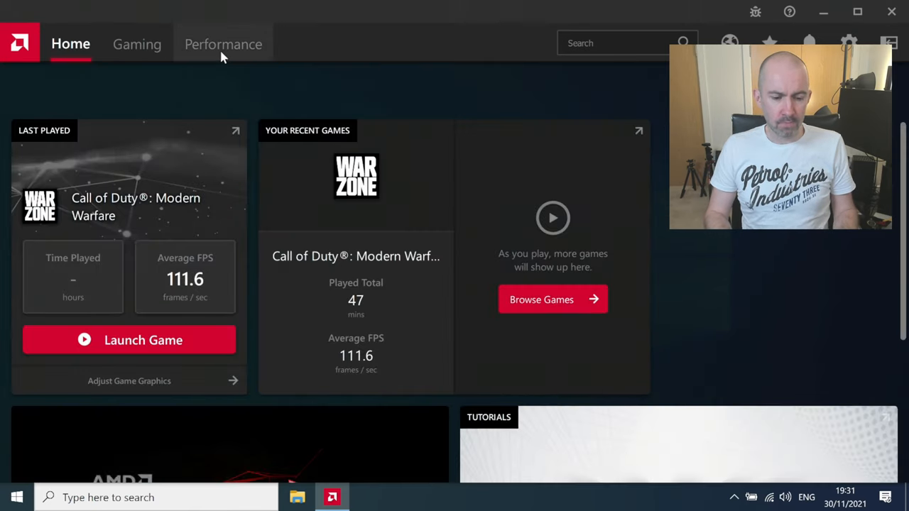
# Review Performance metrics and Advisors, then bring up the Global Graphics settings
pyautogui.click(224, 43)
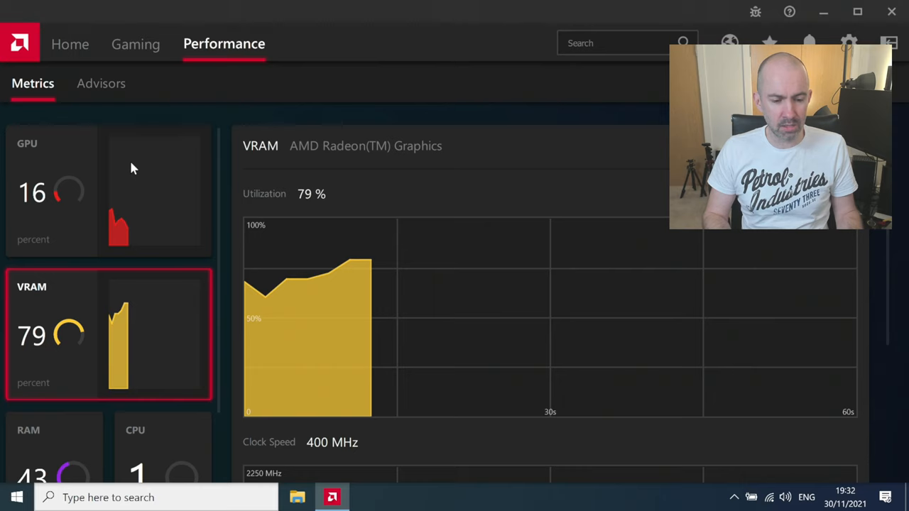
pyautogui.click(99, 82)
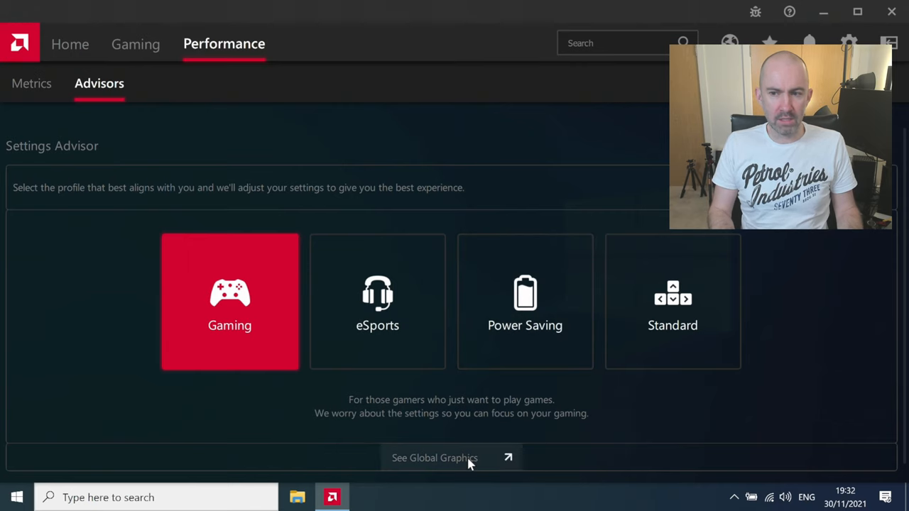
pyautogui.click(435, 457)
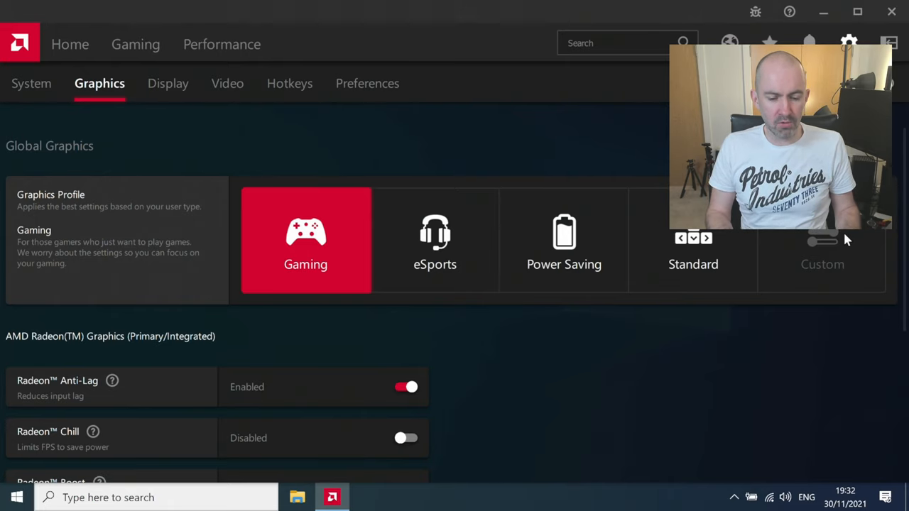
# Try the eSports global profile, return to Gaming, and expand the Advanced graphics options
pyautogui.click(434, 239)
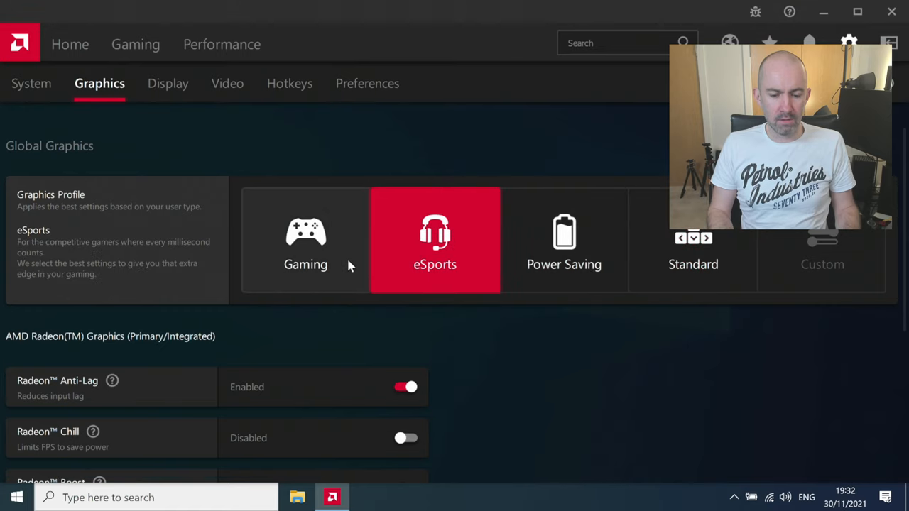
pyautogui.click(305, 240)
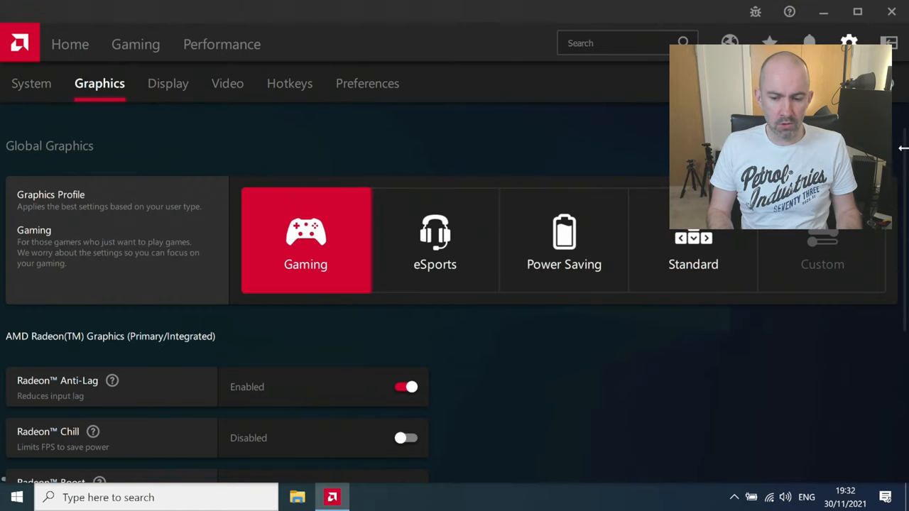
pyautogui.scroll(-3)
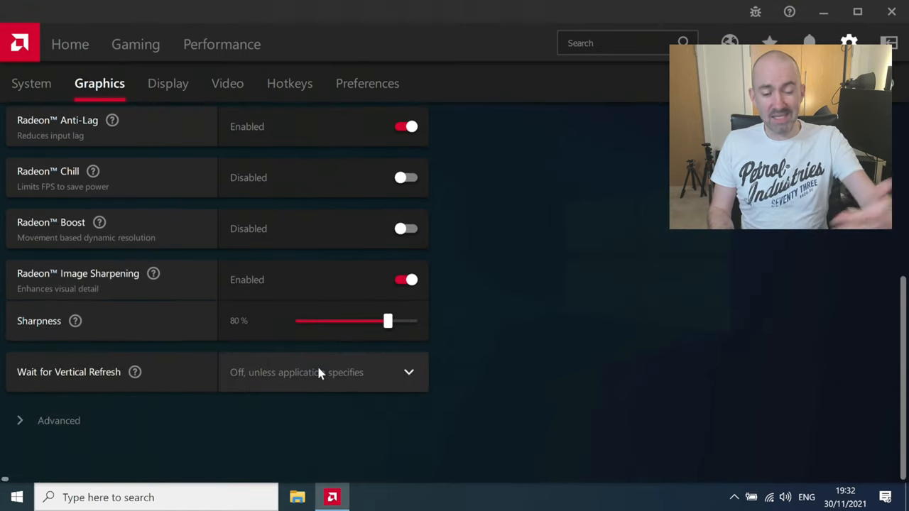
pyautogui.click(59, 420)
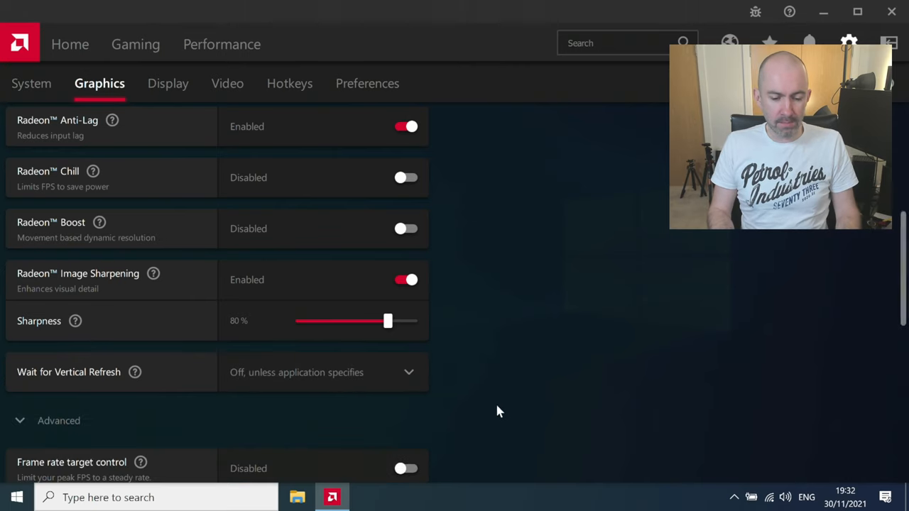
pyautogui.scroll(-3)
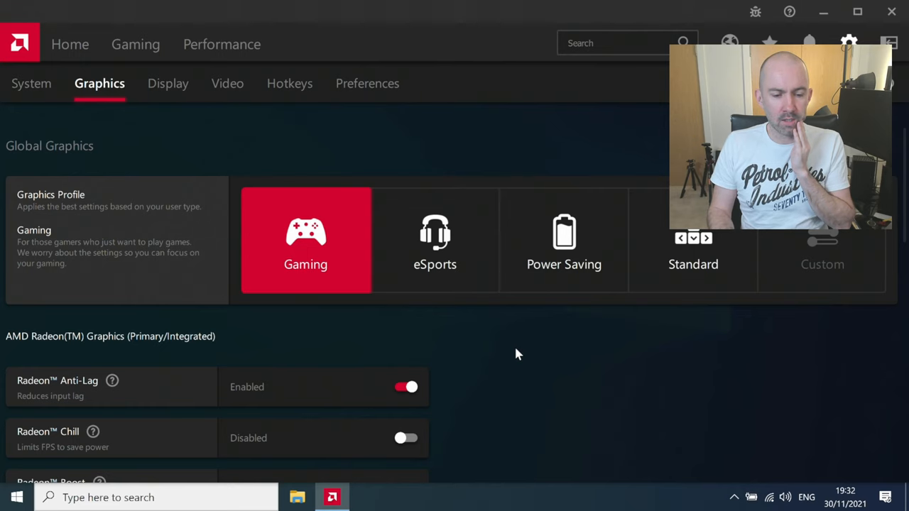
# Switch to the System tab showing the APU, Ryzen 9 5900HX and 16 GB RAM
pyautogui.click(31, 83)
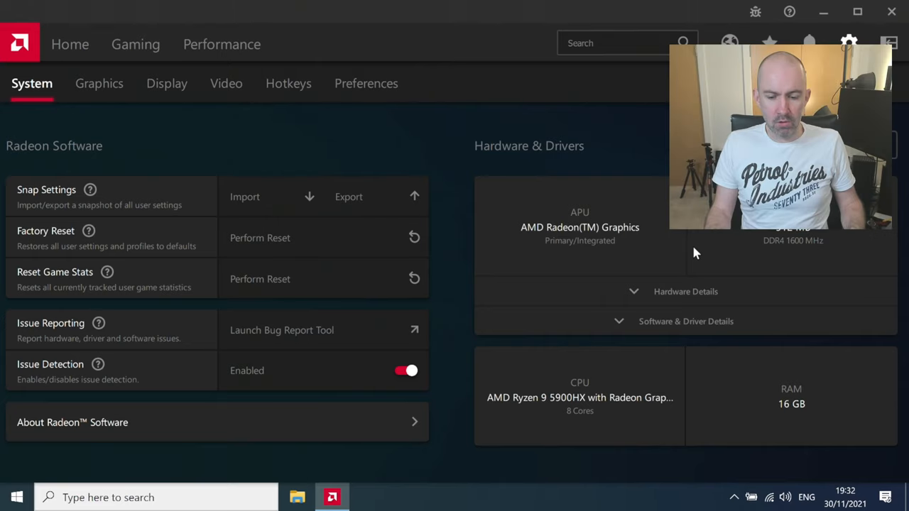
pyautogui.moveTo(800, 417)
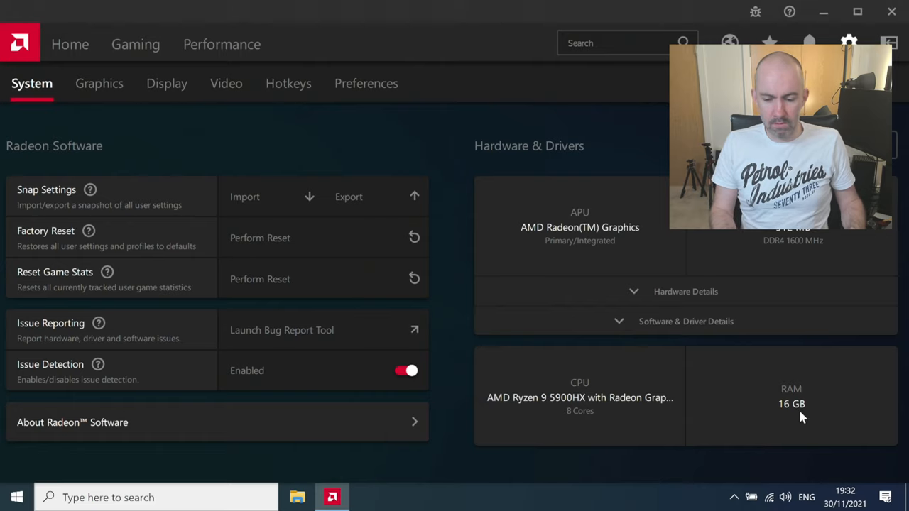
# Check the copy options on the RAM field, then return to the Graphics settings with Gaming active
pyautogui.rightClick(790, 403)
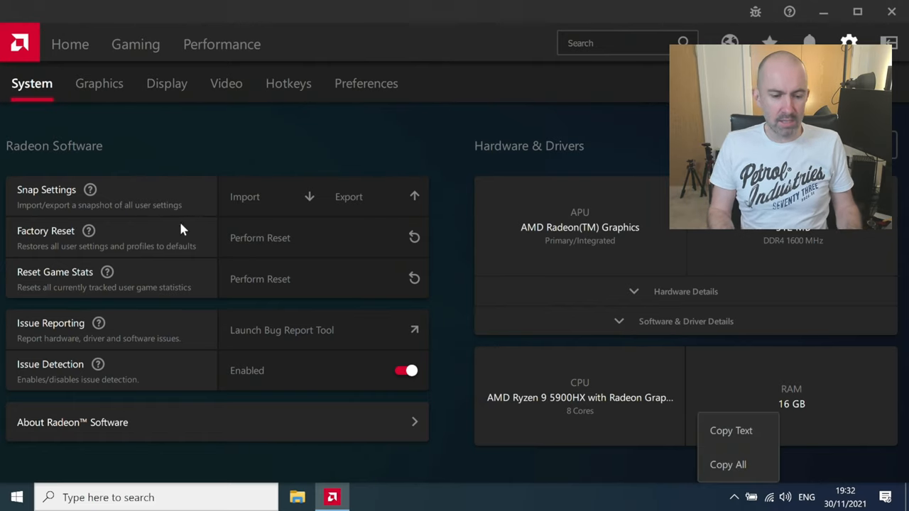
pyautogui.click(99, 82)
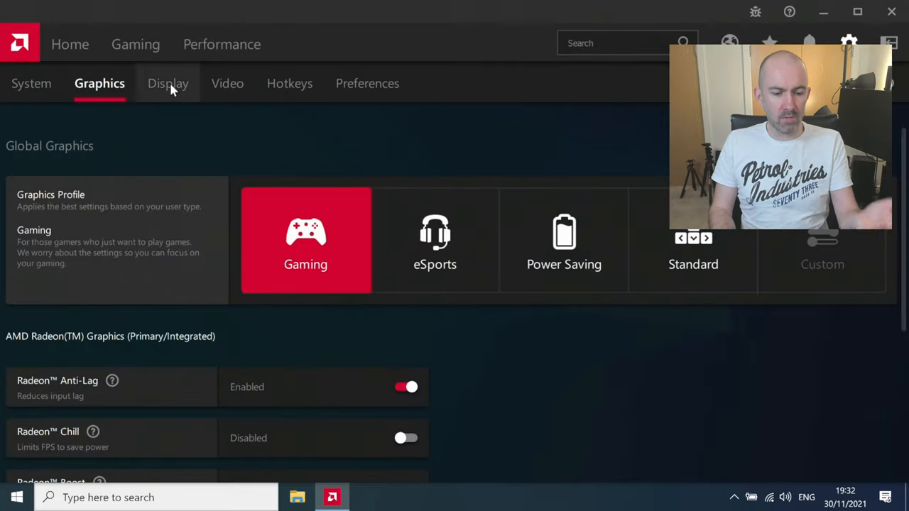
# Review the Display settings with FreeSync, Vari-Bright and 2560x1440 specs, then move on to Video
pyautogui.click(166, 83)
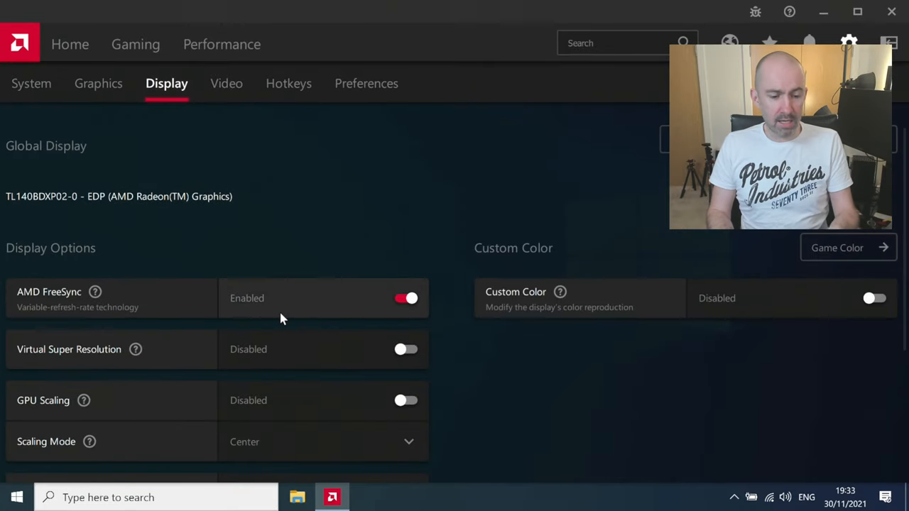
pyautogui.scroll(-3)
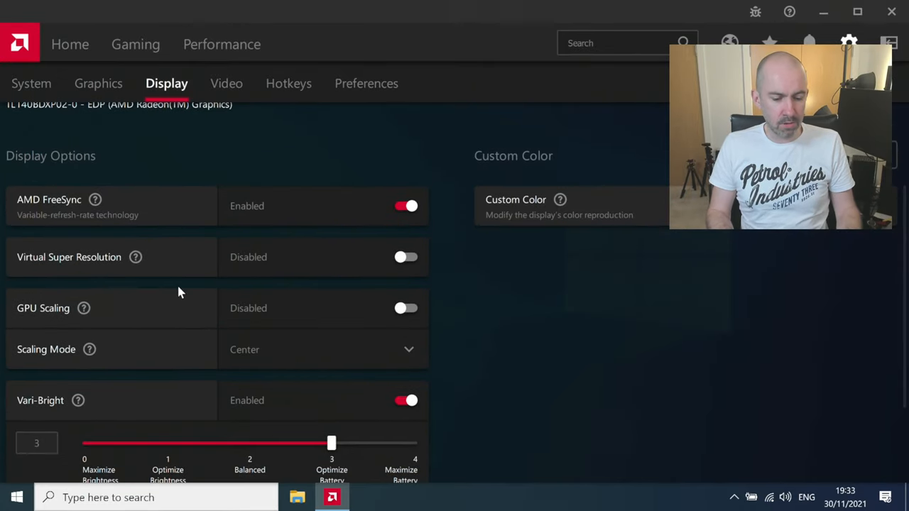
pyautogui.scroll(-3)
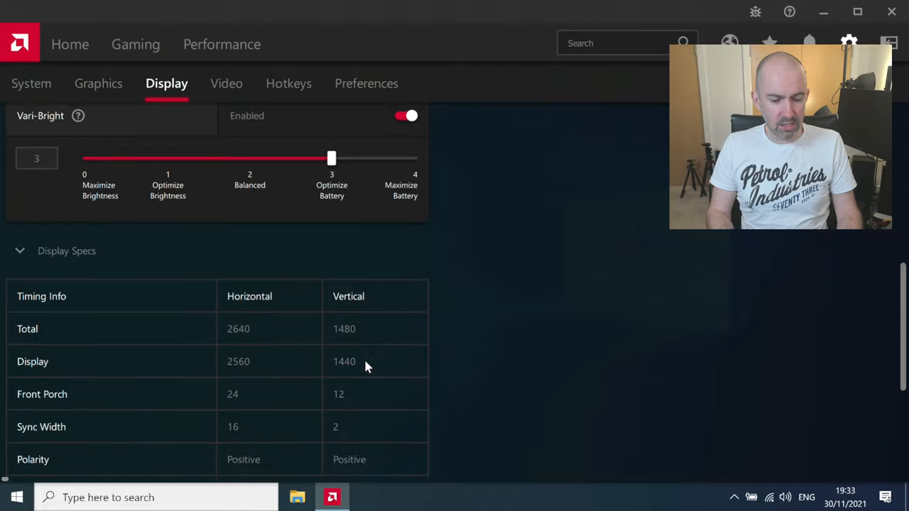
pyautogui.scroll(-3)
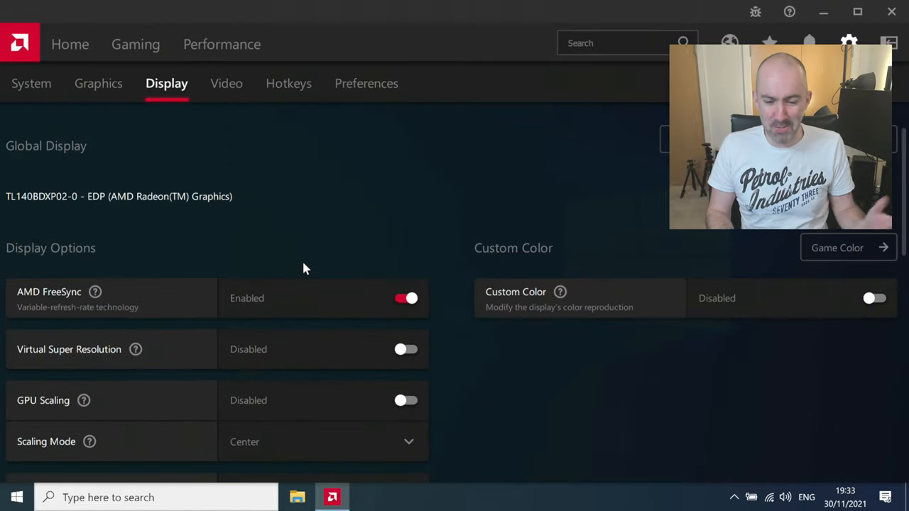
pyautogui.click(226, 82)
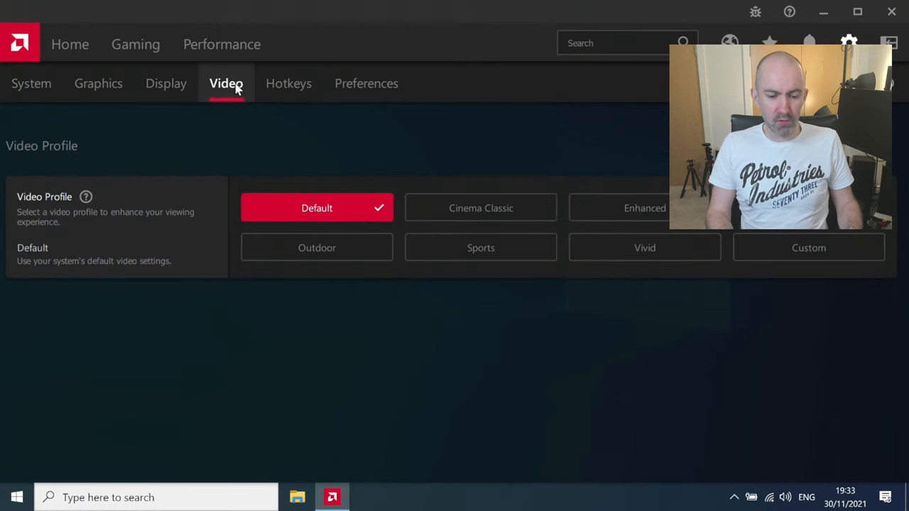
# Browse the Hotkeys and Preferences pages, then go back to the Home section
pyautogui.click(288, 82)
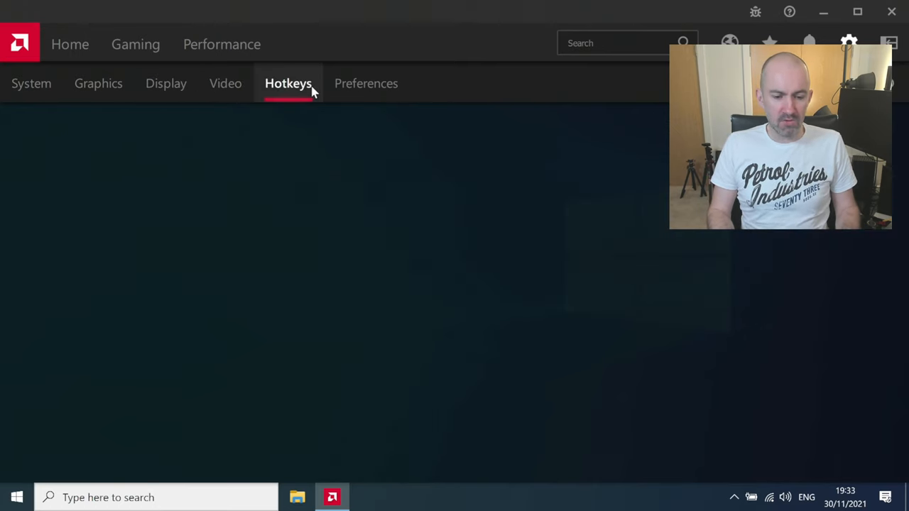
pyautogui.click(367, 82)
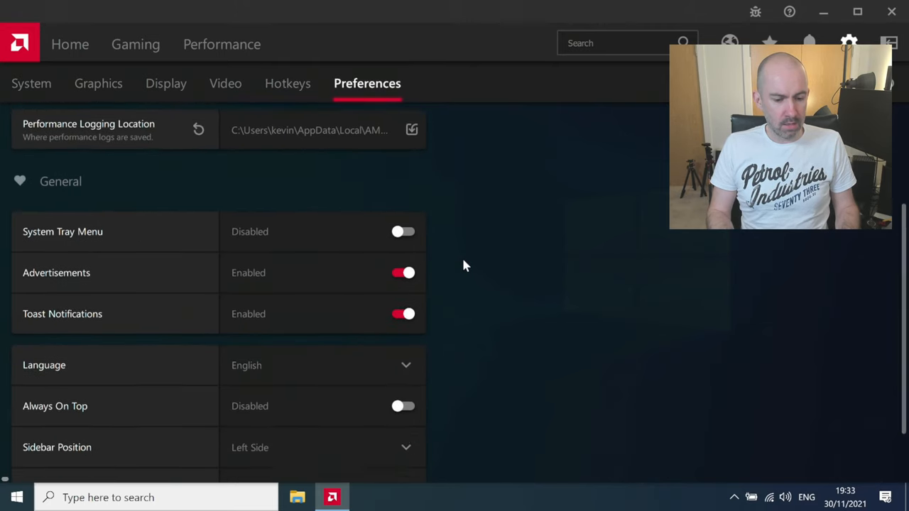
pyautogui.scroll(-3)
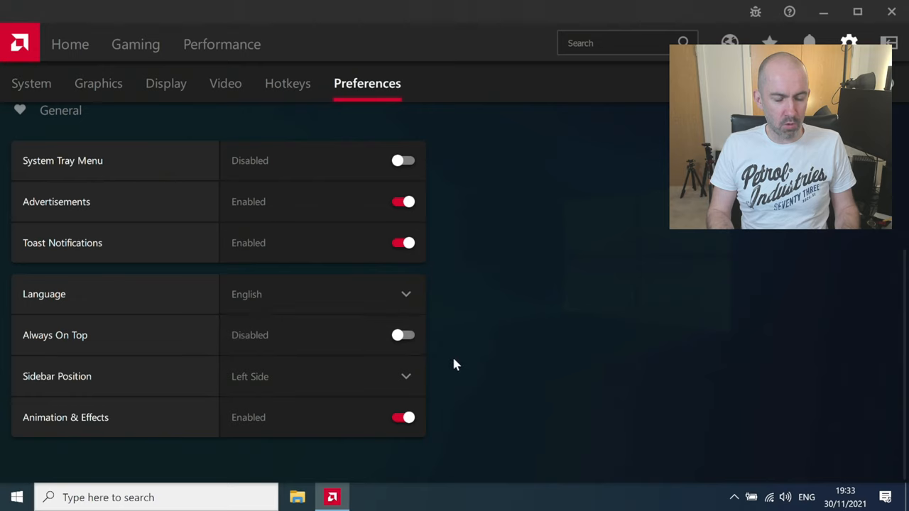
pyautogui.click(31, 82)
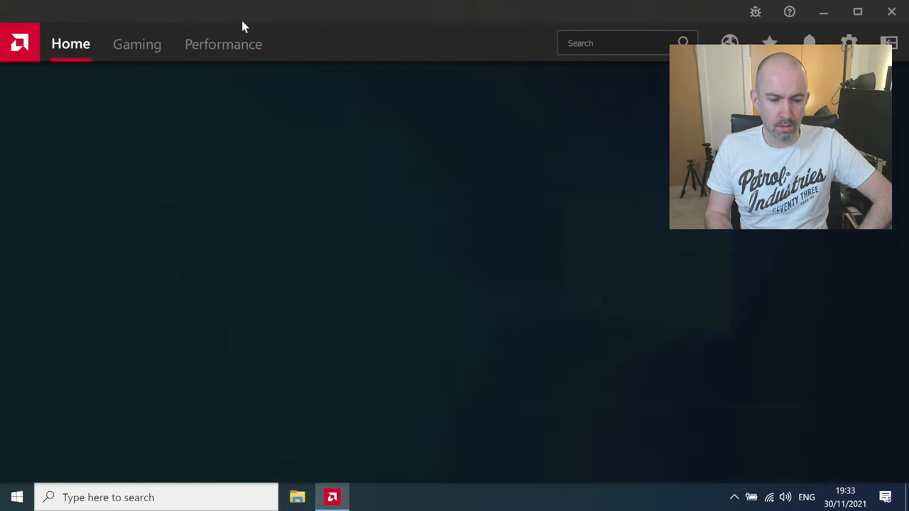
# Revisit the Gaming and Performance advisor pages and close Radeon Software
pyautogui.click(137, 44)
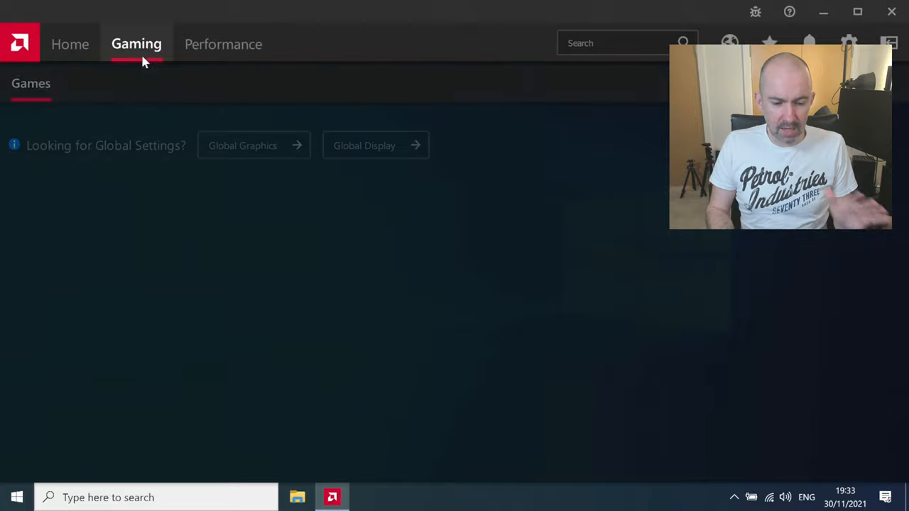
pyautogui.click(225, 42)
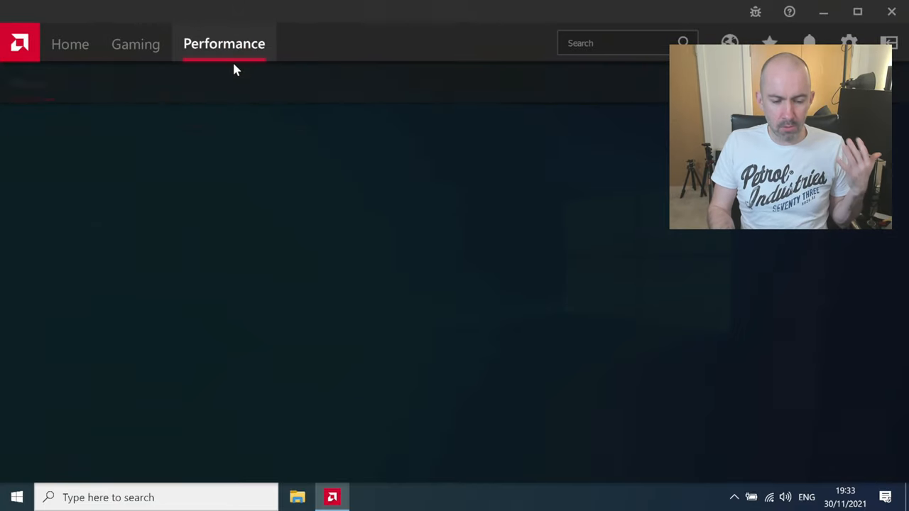
pyautogui.click(224, 42)
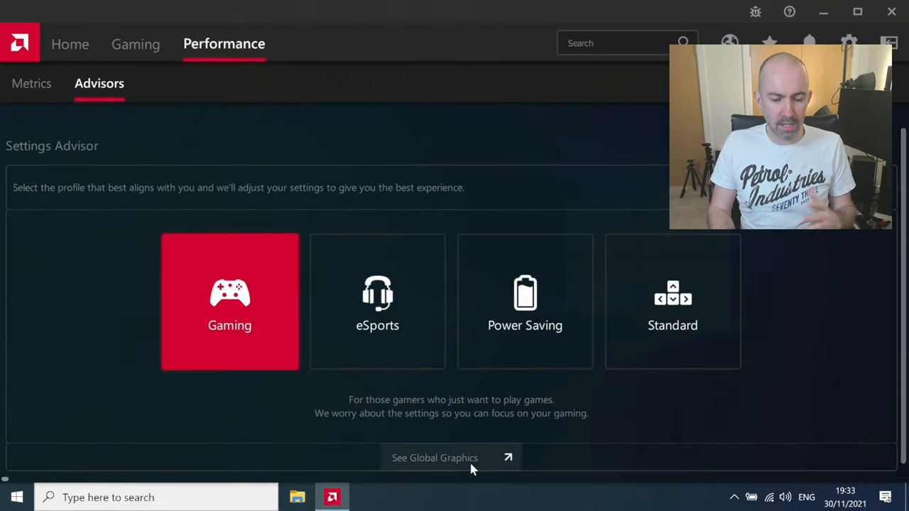
pyautogui.click(435, 458)
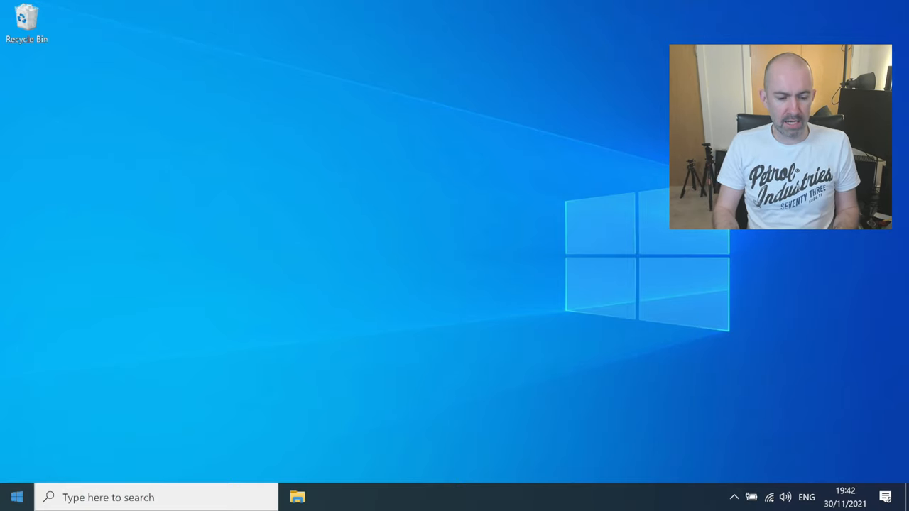
# Launch Razer Synapse 3 from the Start menu's System Software group
pyautogui.click(17, 497)
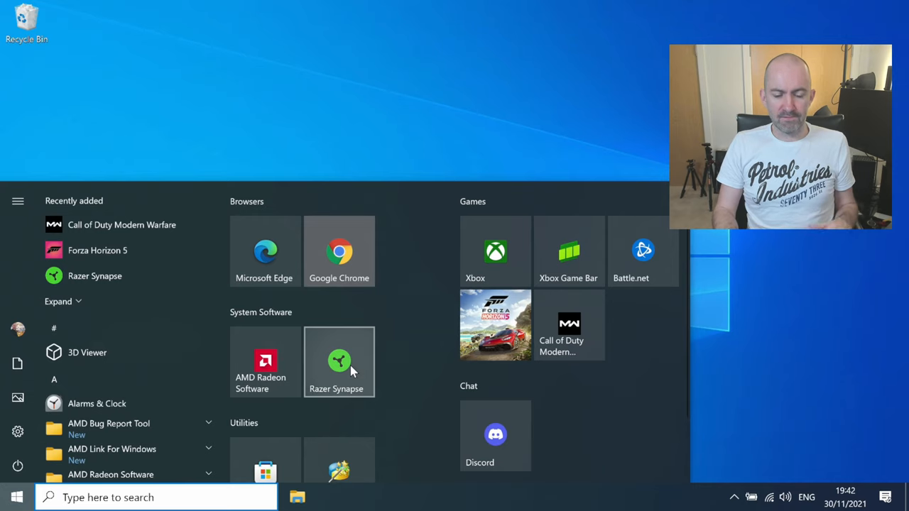
pyautogui.click(338, 362)
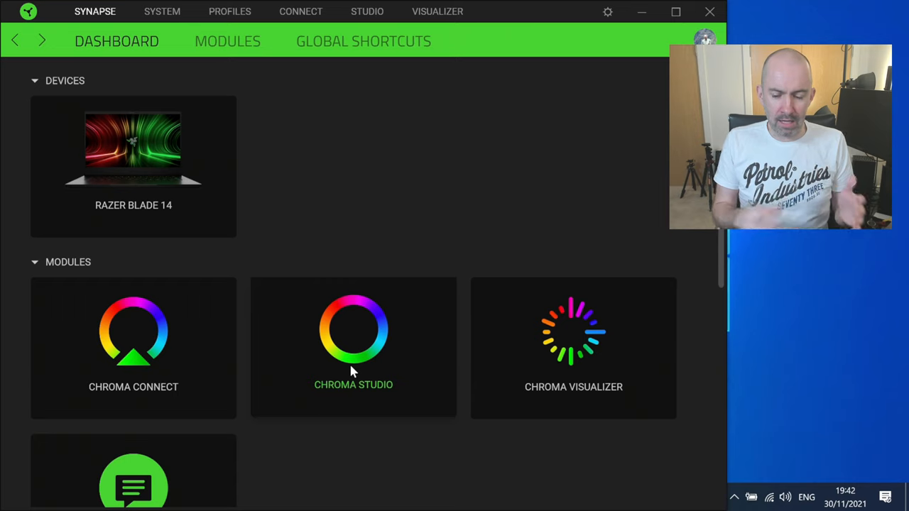
pyautogui.click(708, 11)
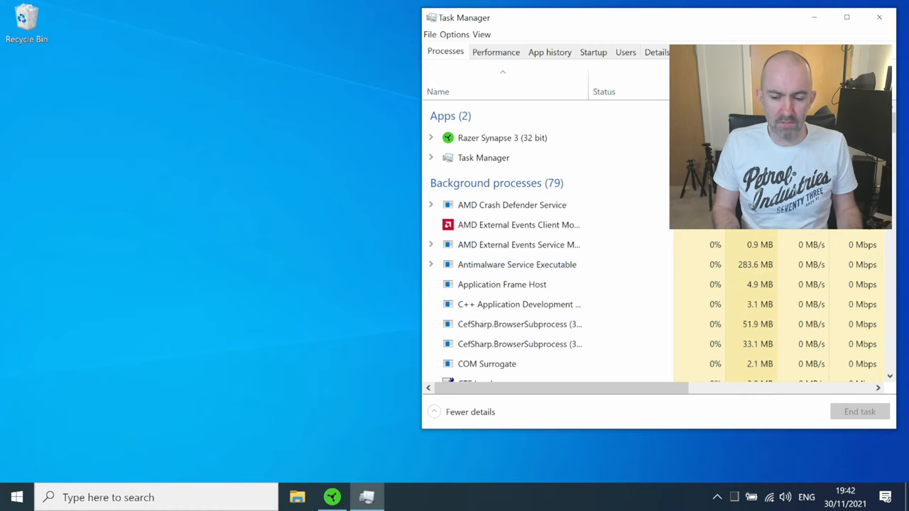
# Scroll Task Manager to the Razer background services, close it, and bring Synapse back up
pyautogui.scroll(-3)
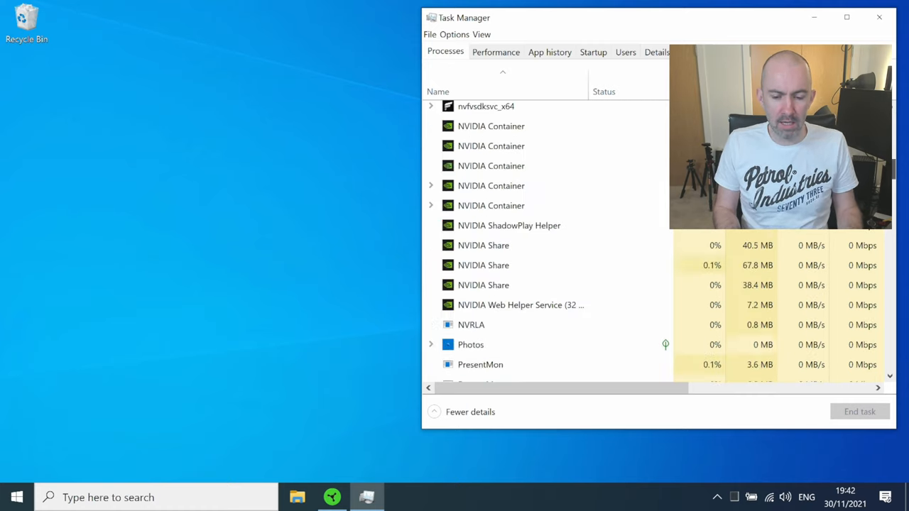
pyautogui.scroll(-3)
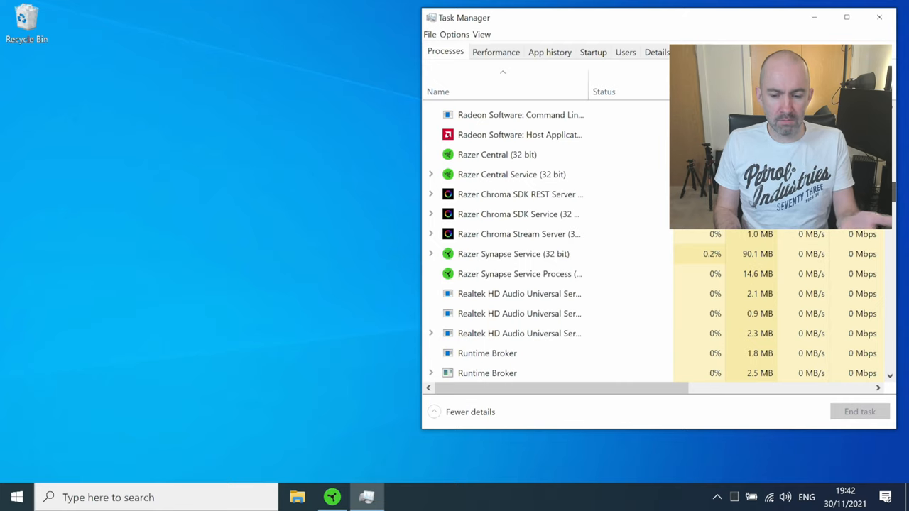
pyautogui.click(879, 17)
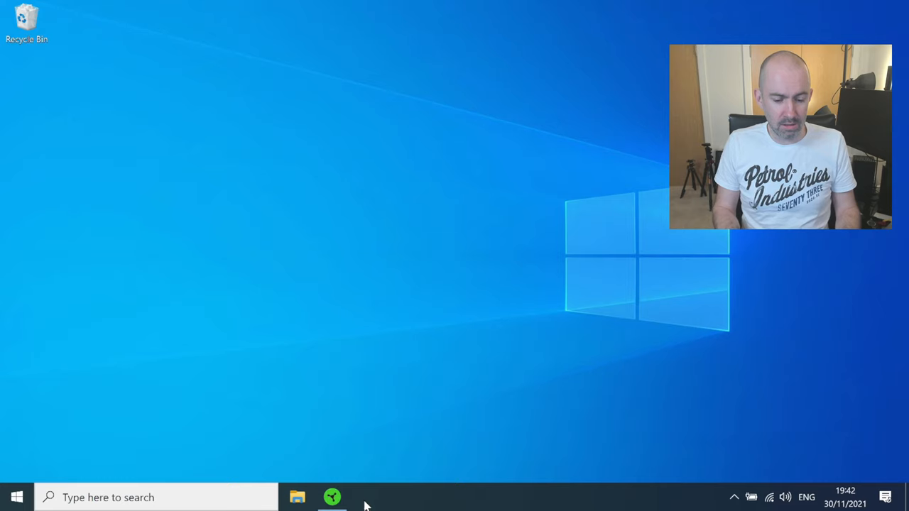
pyautogui.click(332, 497)
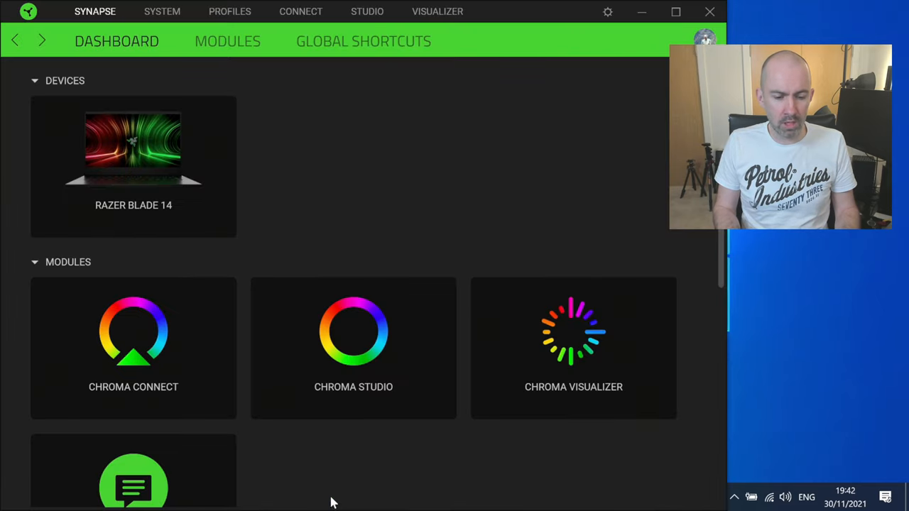
pyautogui.moveTo(326, 212)
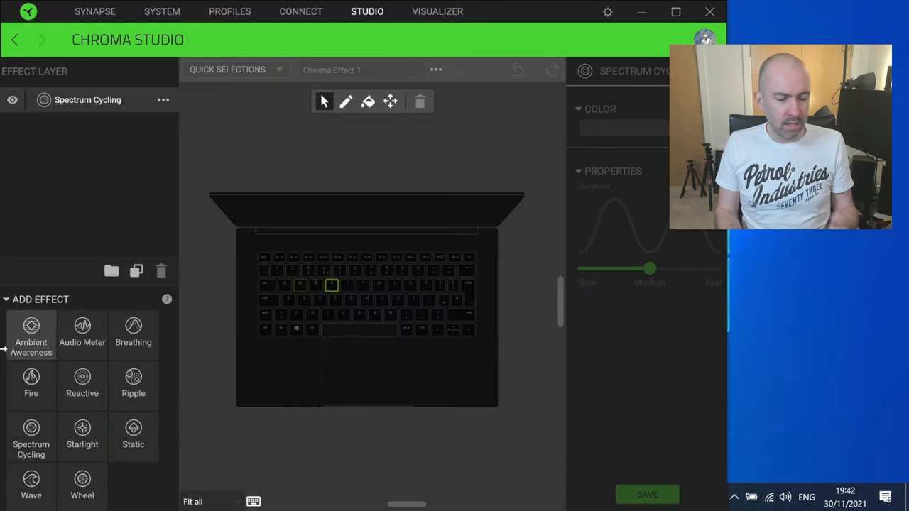
# Add Ambient Awareness and Breathing effect layers in Chroma Studio, then leave without saving
pyautogui.click(31, 333)
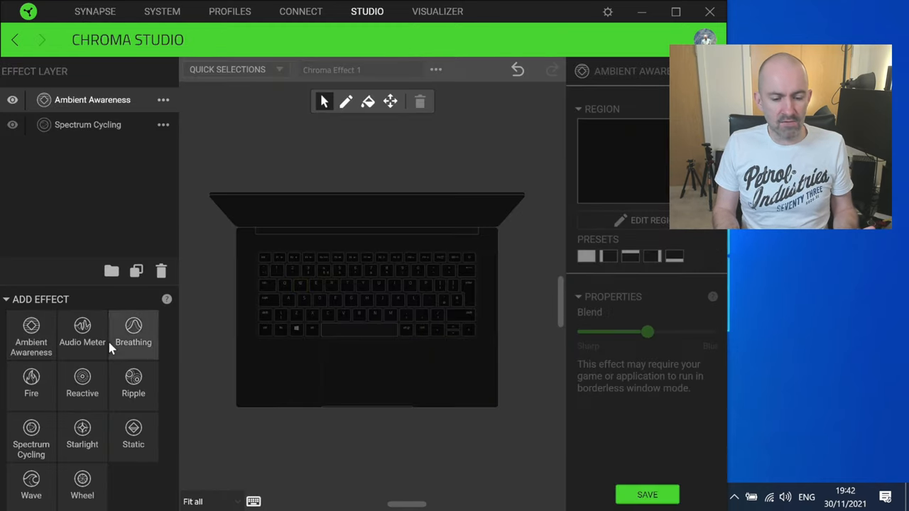
pyautogui.click(133, 334)
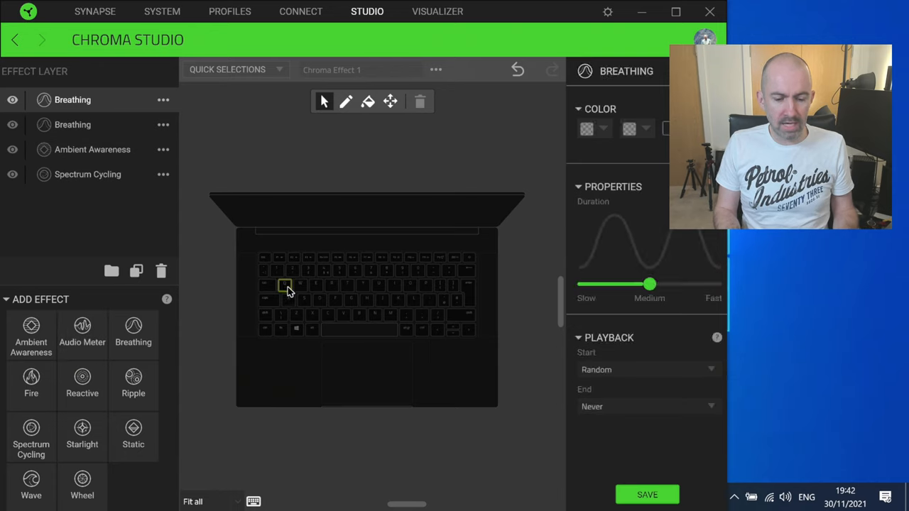
pyautogui.click(31, 333)
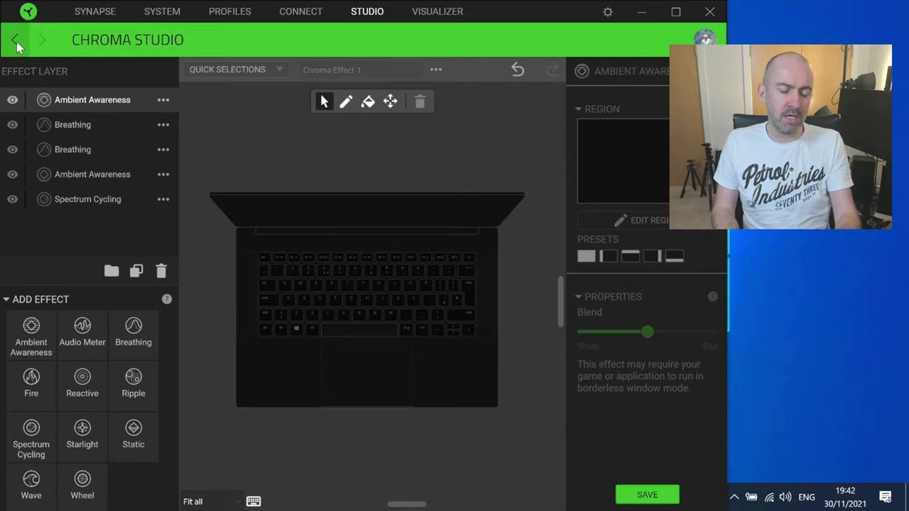
pyautogui.click(15, 40)
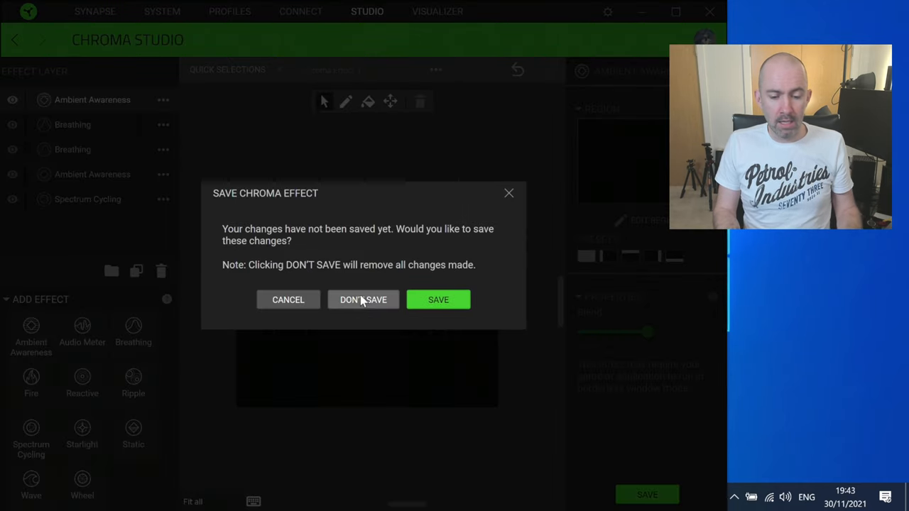
pyautogui.click(363, 298)
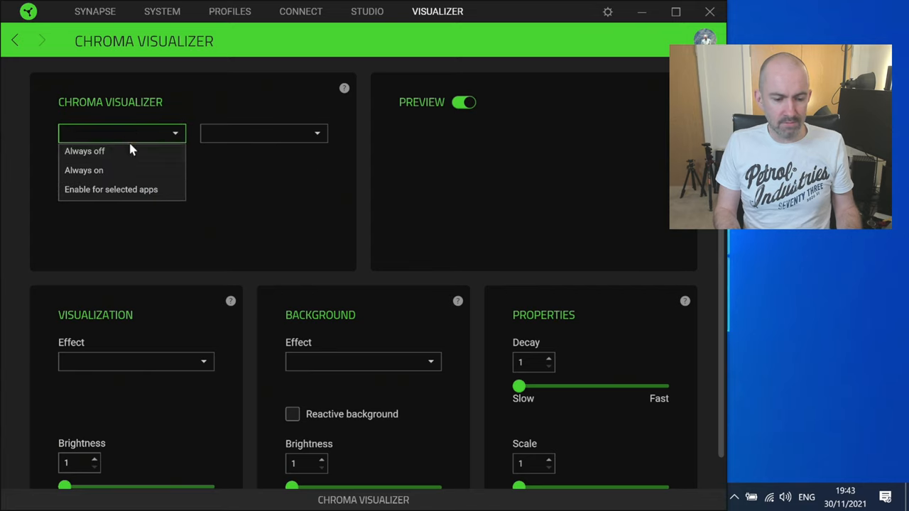
# Set the Chroma Visualizer to Always on then Always off, and go to the dashboard's Modules page
pyautogui.click(84, 170)
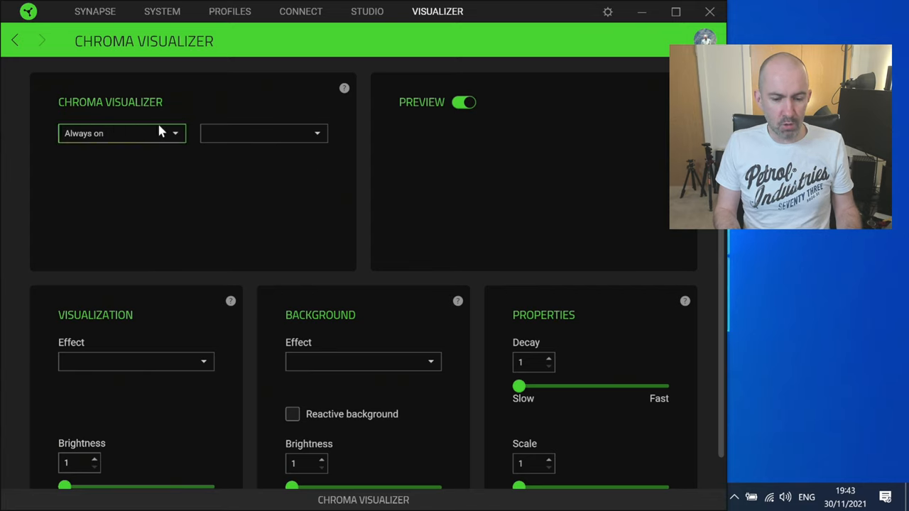
pyautogui.click(120, 134)
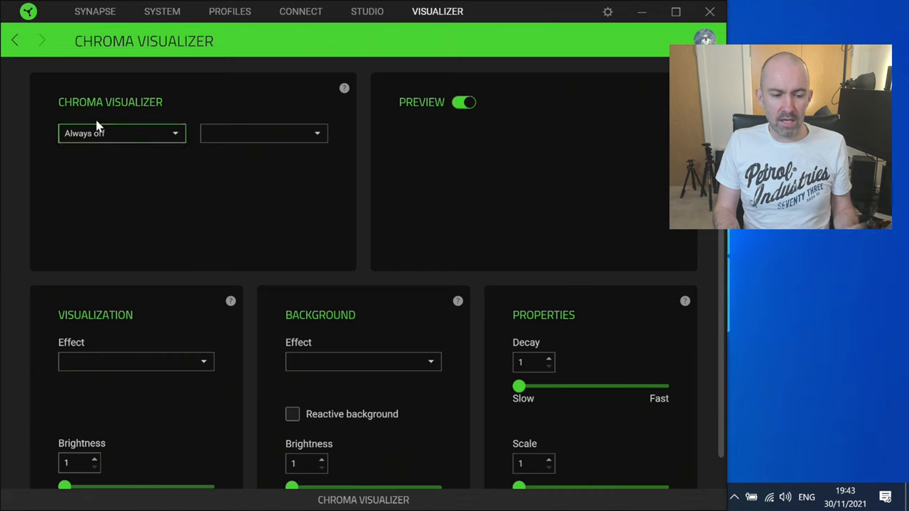
pyautogui.click(94, 11)
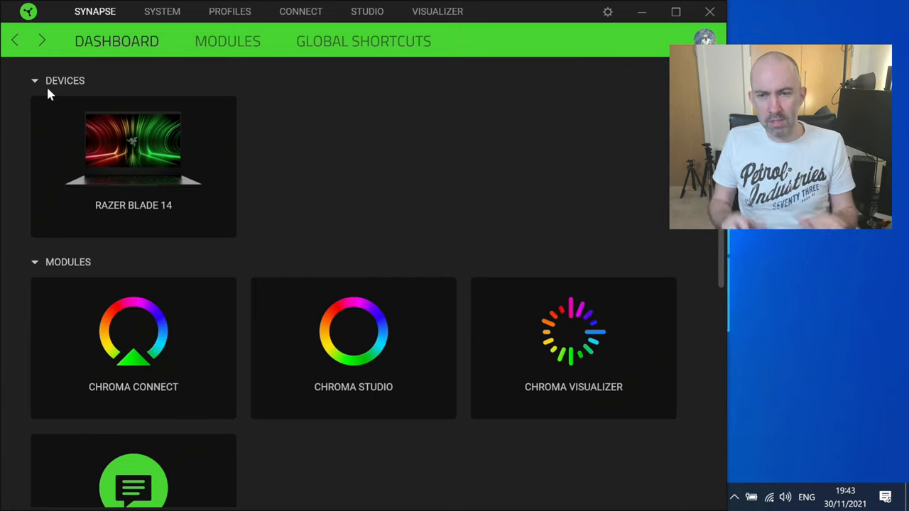
pyautogui.click(227, 40)
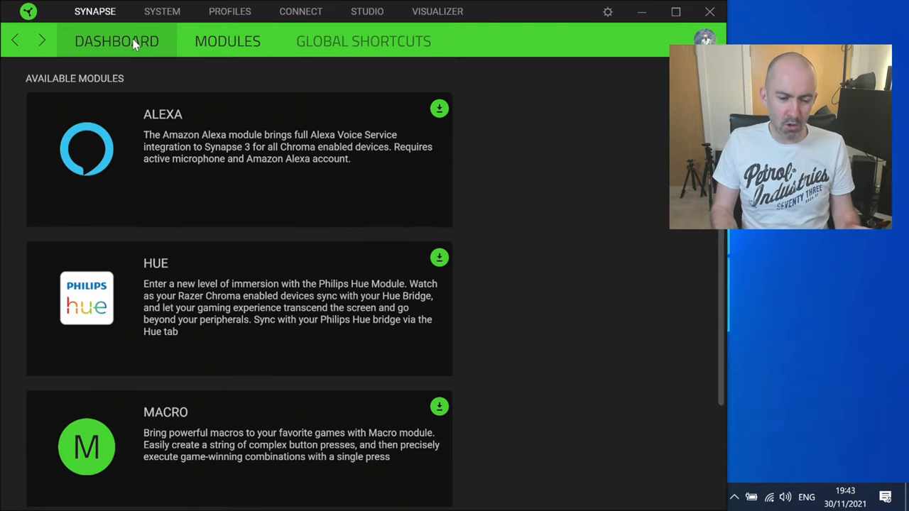
# Leave the Alexa, Hue and Macro modules list for the System customisation page
pyautogui.click(116, 39)
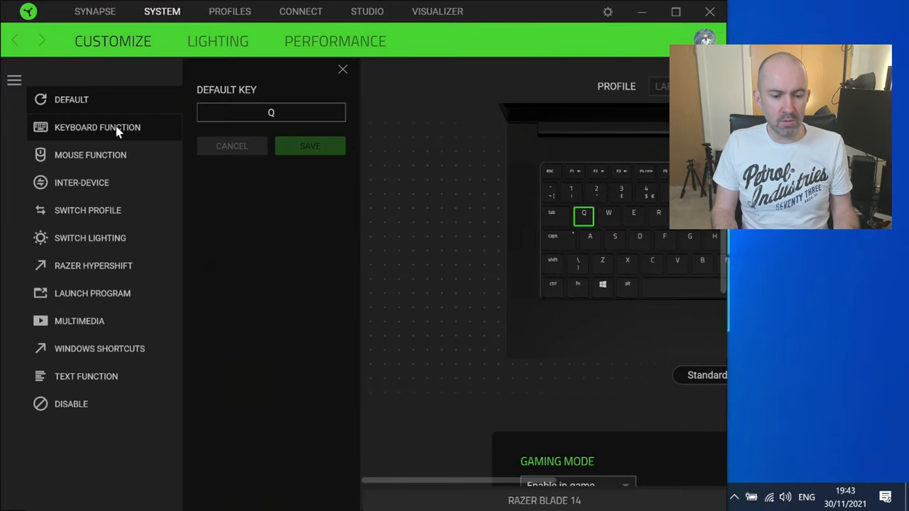
# Pick Mouse Function, close the remapping panel unchanged, and go to the Blade 14 Lighting page
pyautogui.click(91, 154)
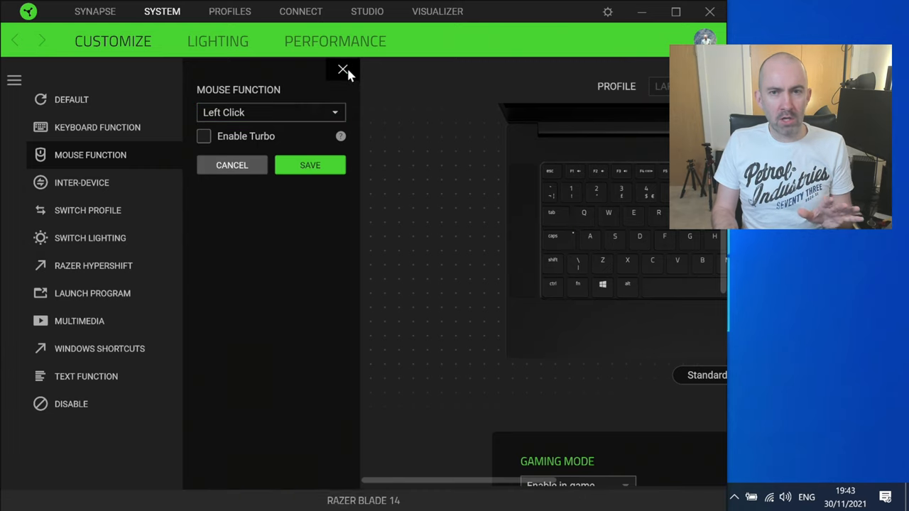
pyautogui.click(343, 69)
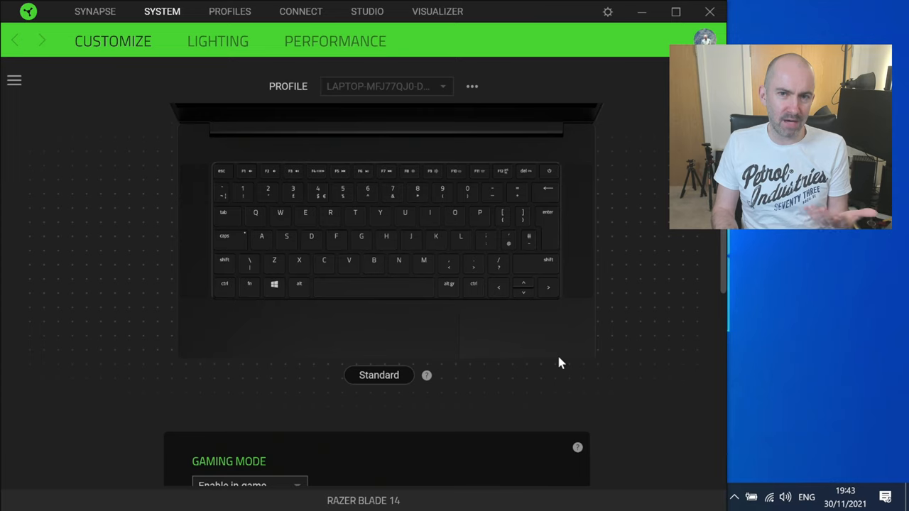
pyautogui.moveTo(514, 346)
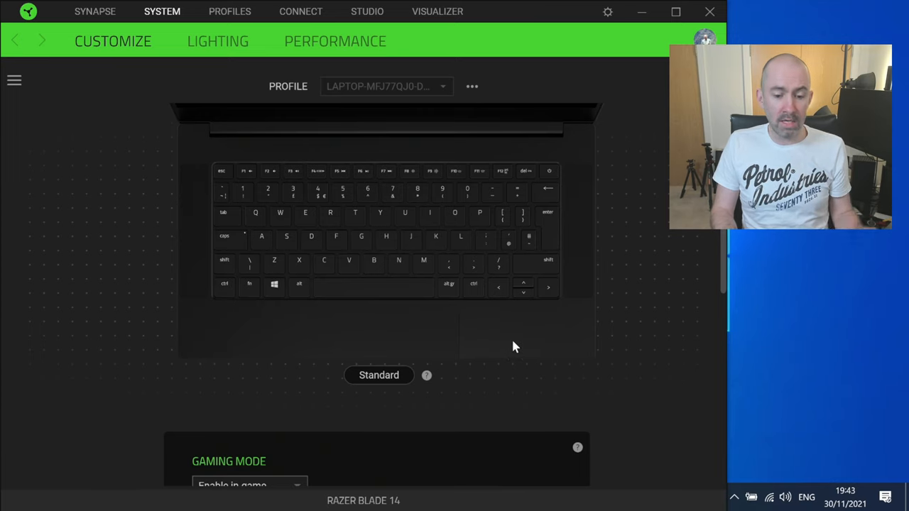
pyautogui.moveTo(403, 311)
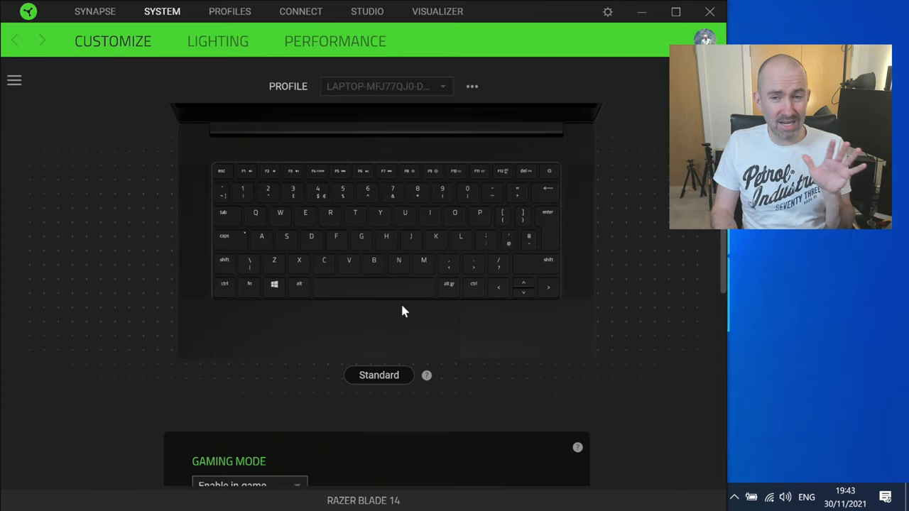
pyautogui.moveTo(400, 315)
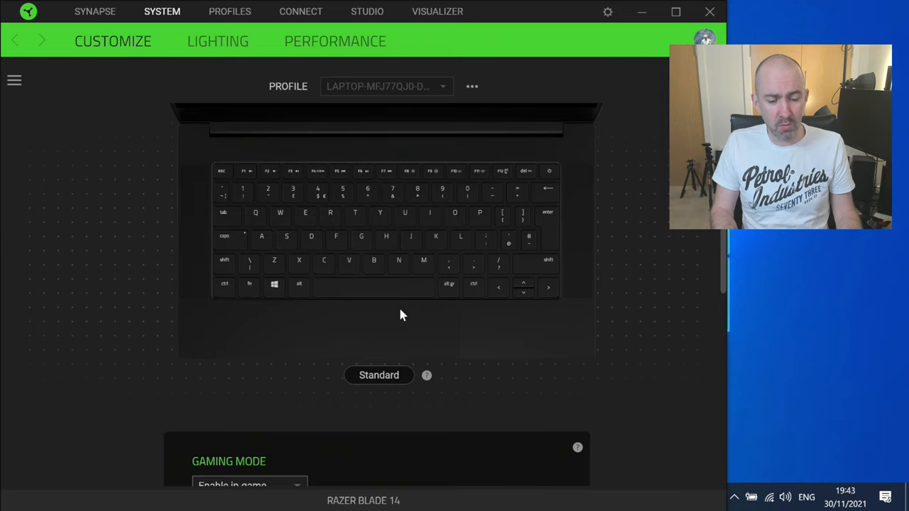
pyautogui.scroll(-3)
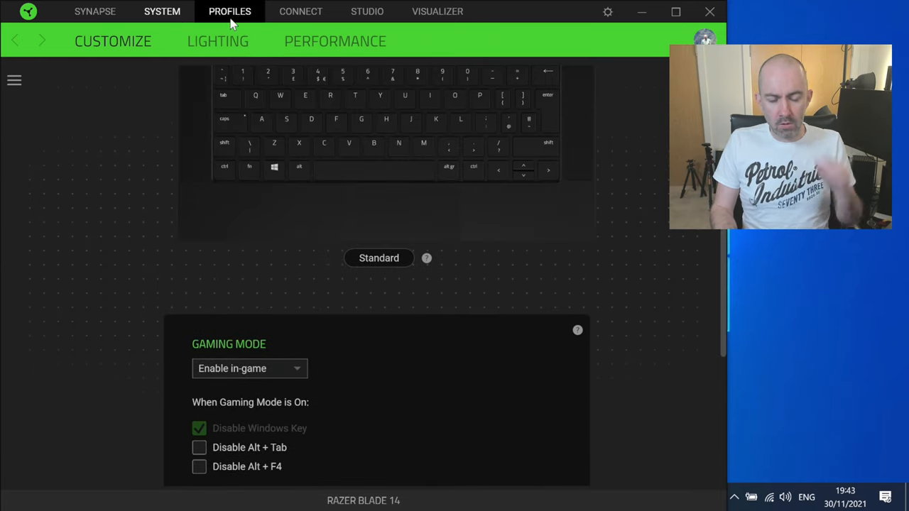
pyautogui.click(218, 39)
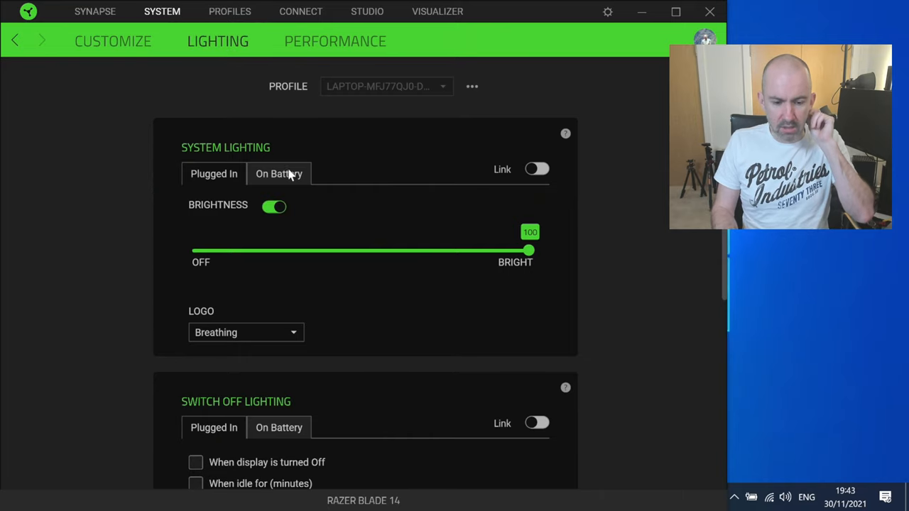
# Check On Battery and Plugged In lighting brightness, then return to the Synapse dashboard
pyautogui.click(278, 174)
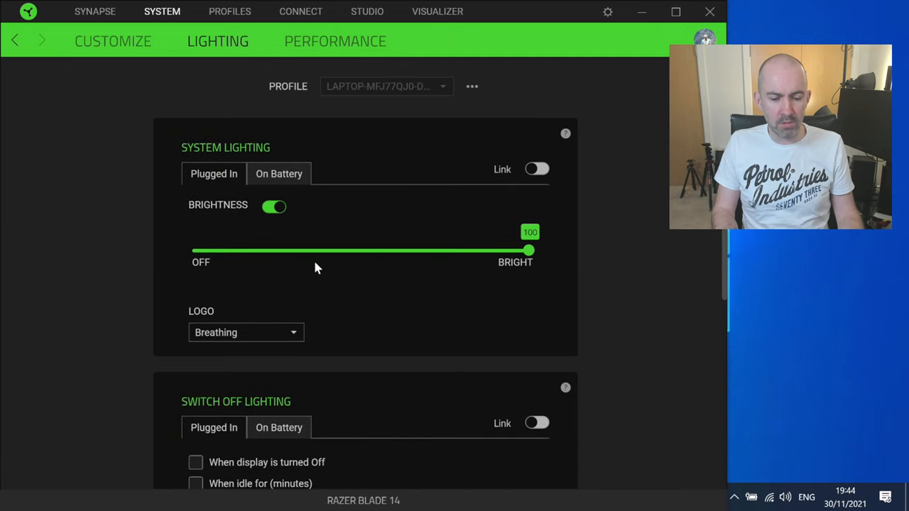
pyautogui.click(246, 333)
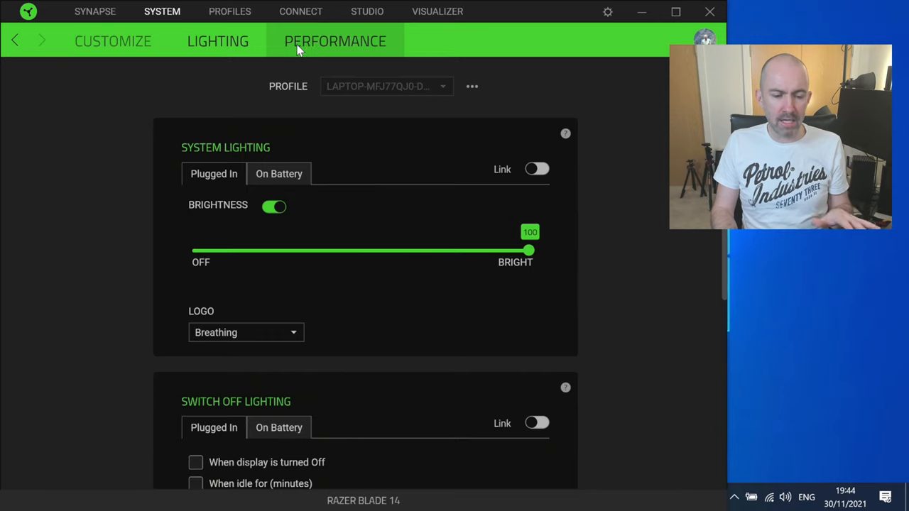
pyautogui.click(93, 11)
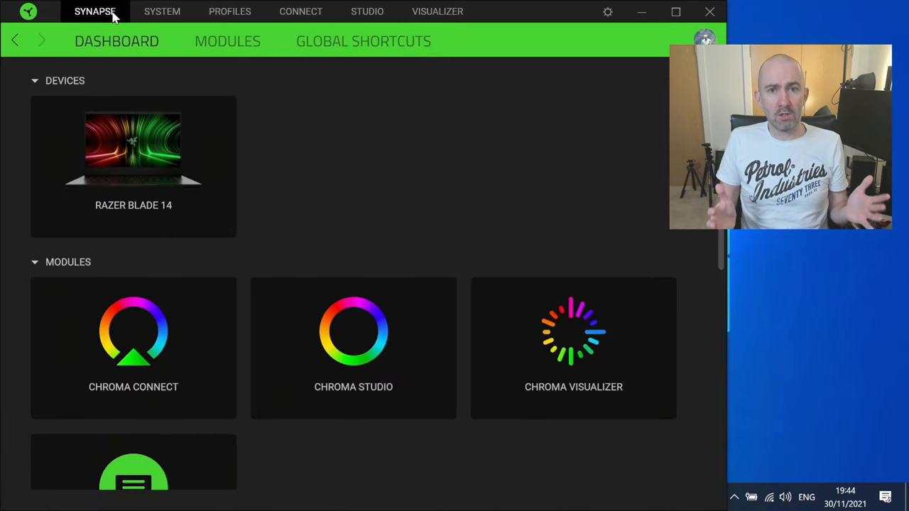
# On the Razer Blade 14 Performance page, switch the plugged-in mode to Custom
pyautogui.click(161, 11)
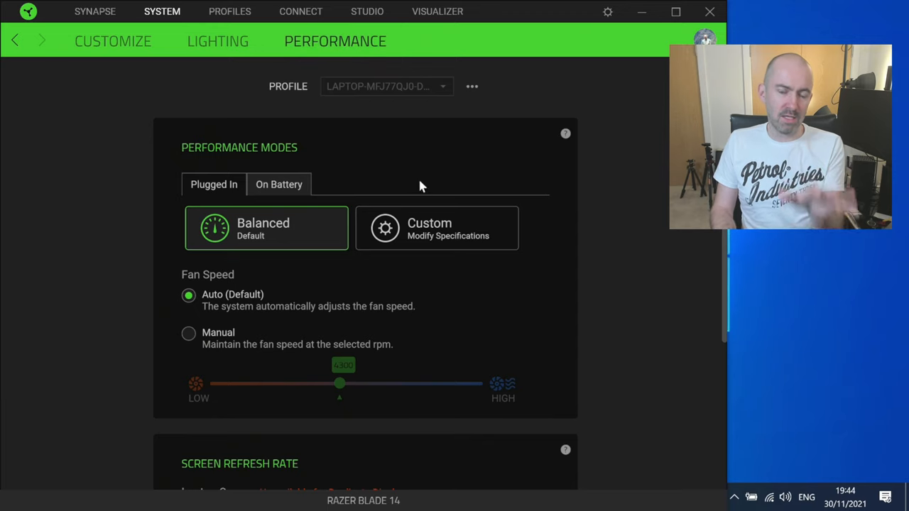
pyautogui.moveTo(426, 196)
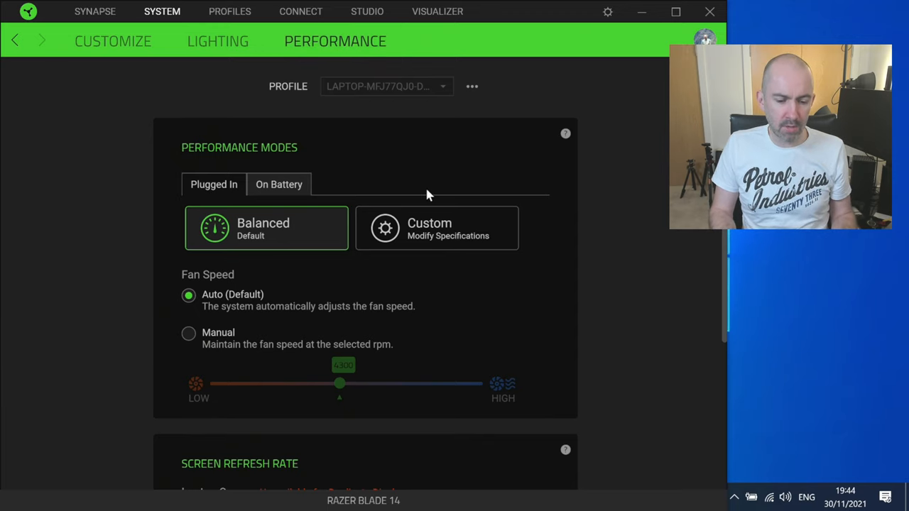
pyautogui.moveTo(264, 261)
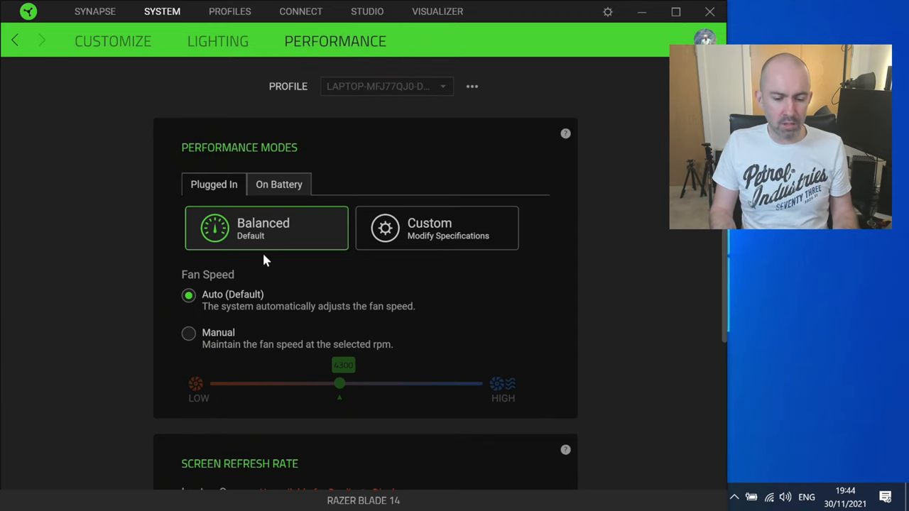
pyautogui.click(435, 227)
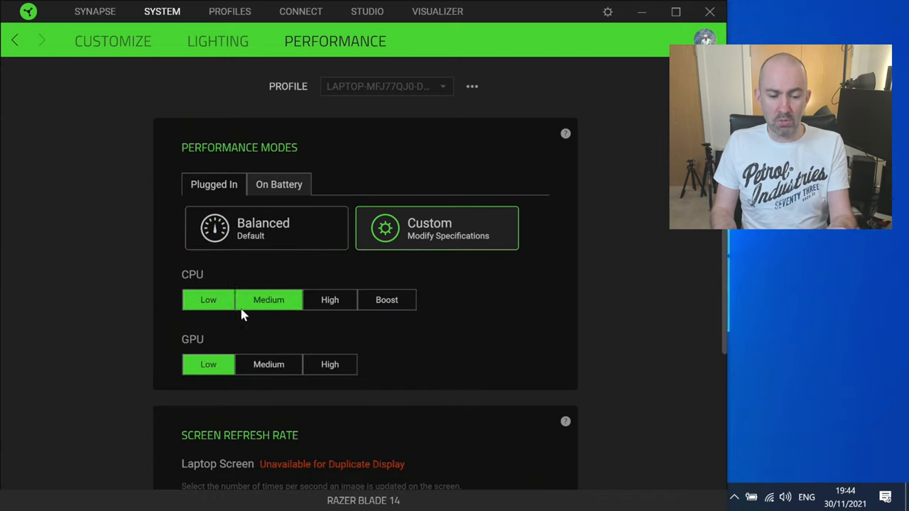
# Try the CPU levels and set the GPU preset to Medium then back to Low
pyautogui.click(207, 299)
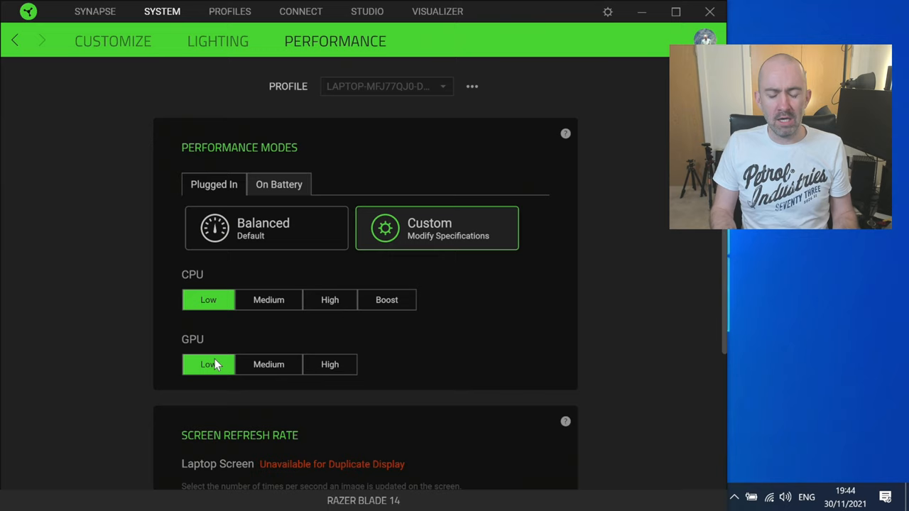
pyautogui.moveTo(222, 363)
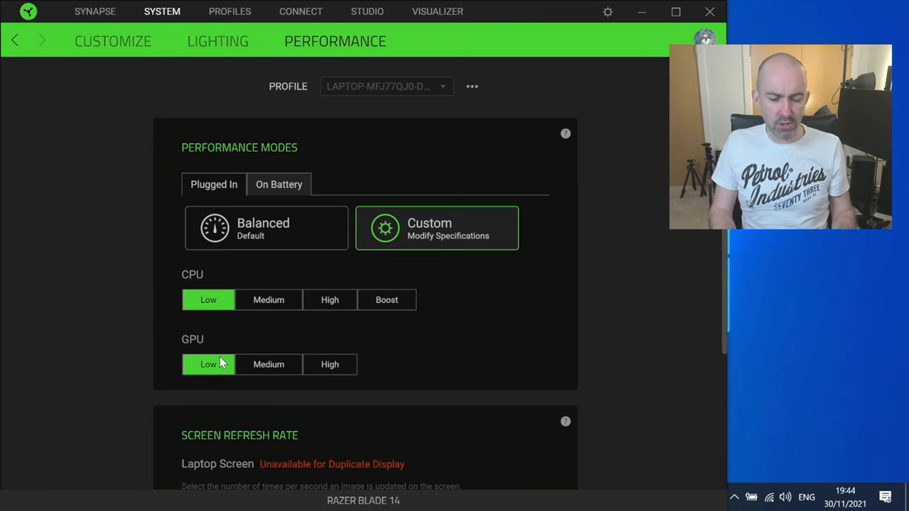
pyautogui.click(268, 300)
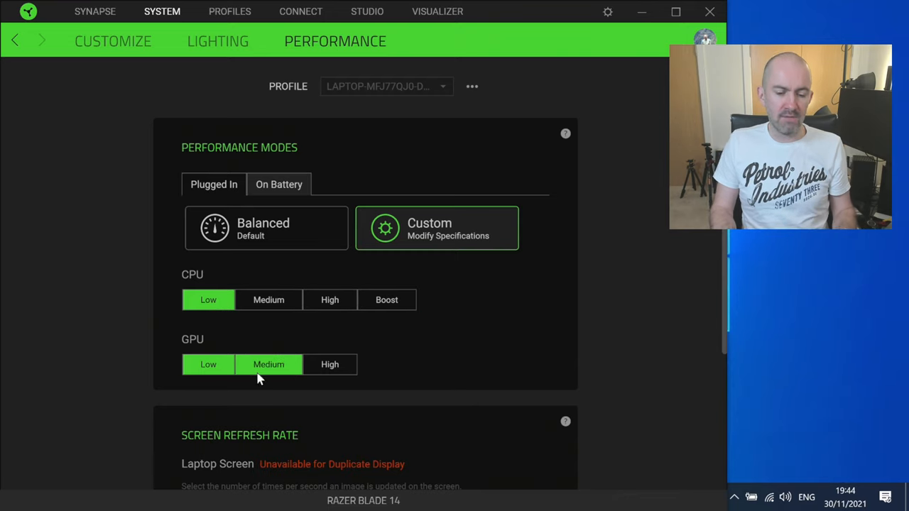
pyautogui.click(208, 364)
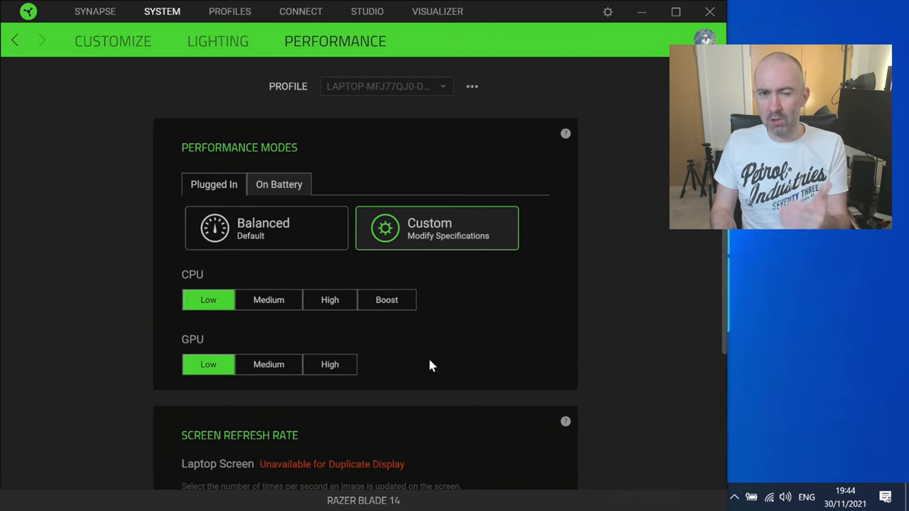
pyautogui.moveTo(423, 363)
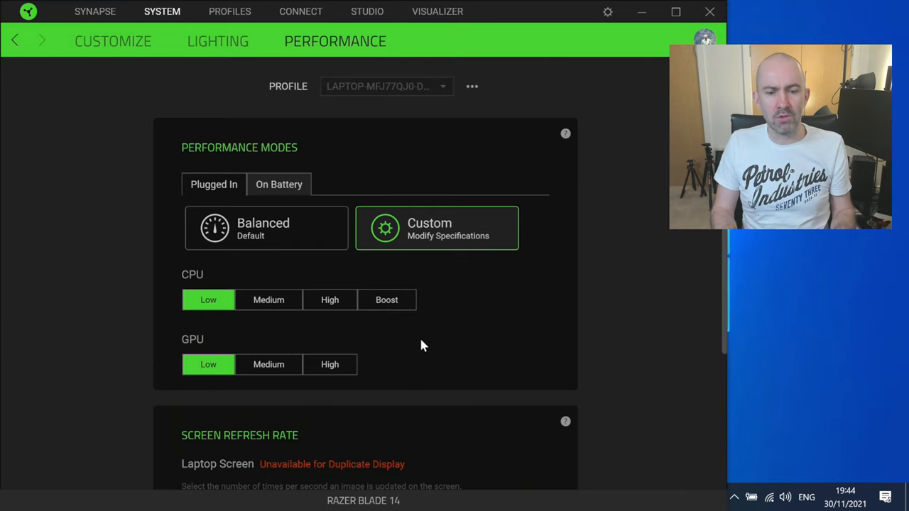
pyautogui.scroll(-3)
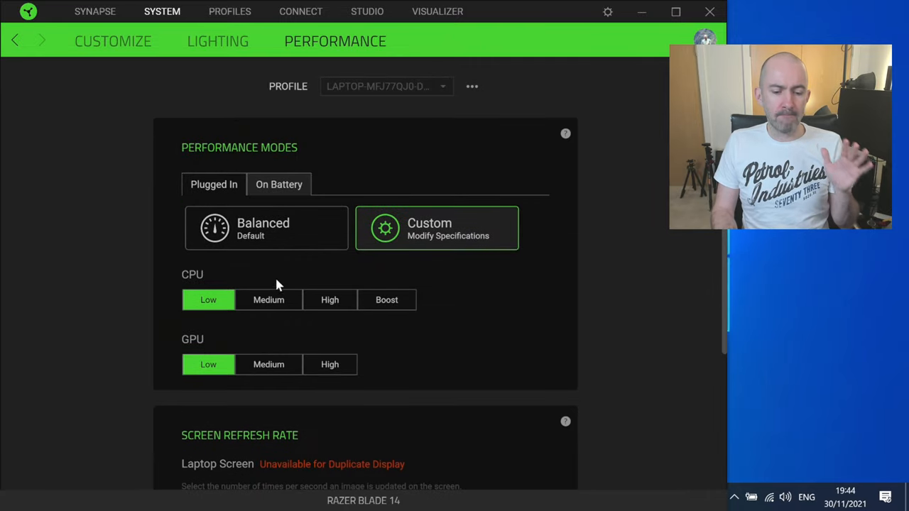
# Switch the plugged-in performance mode back to Balanced, showing Fan Speed at Auto
pyautogui.click(329, 300)
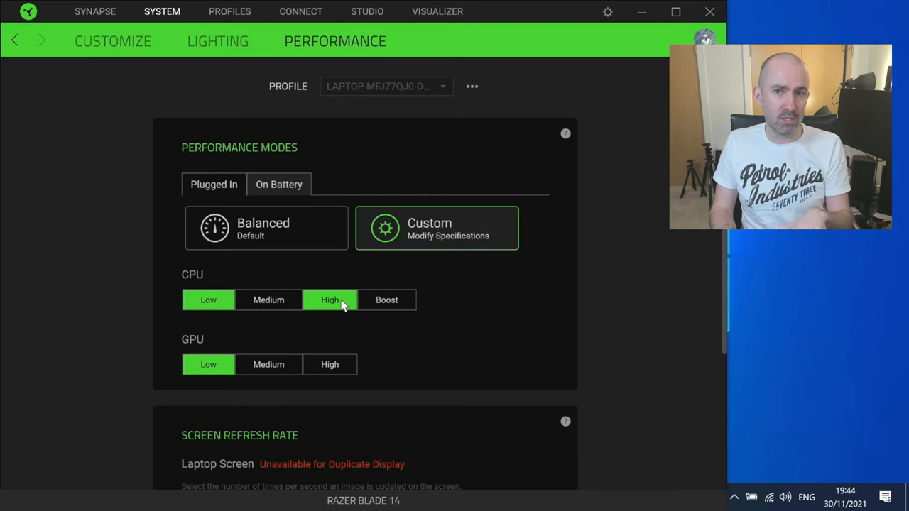
pyautogui.click(267, 227)
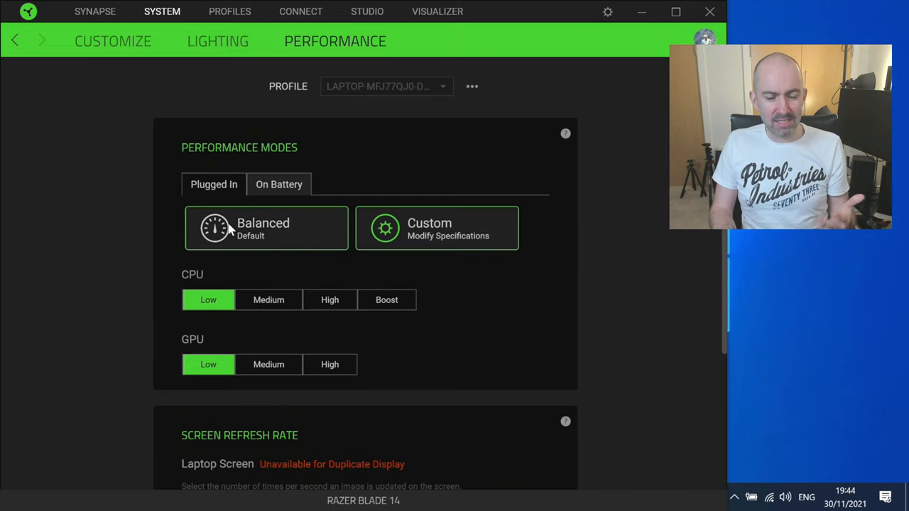
pyautogui.click(267, 227)
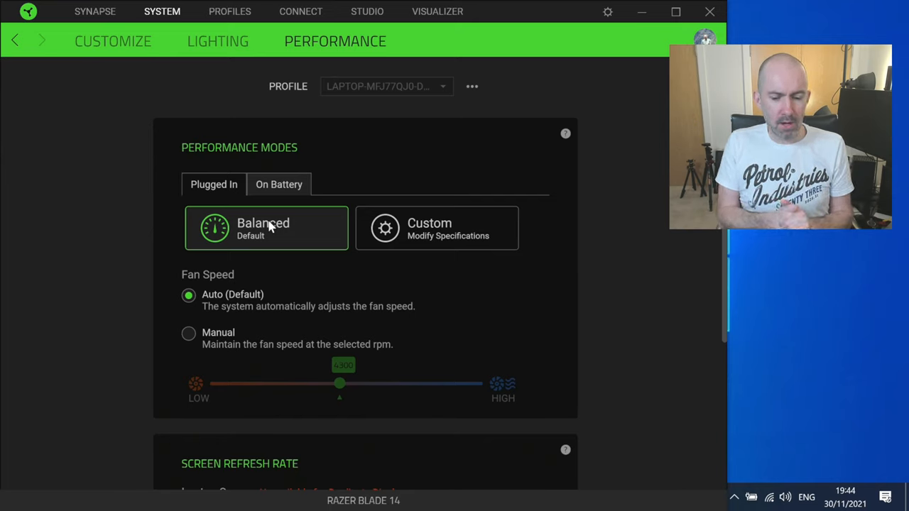
pyautogui.moveTo(372, 196)
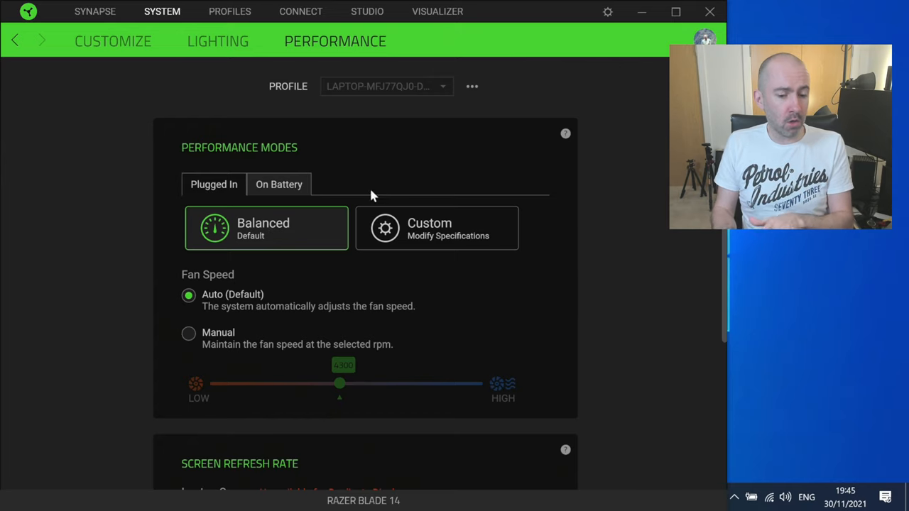
# Set Balanced mode's fan speed to Manual and settle the slider at about 4,300 rpm
pyautogui.click(436, 227)
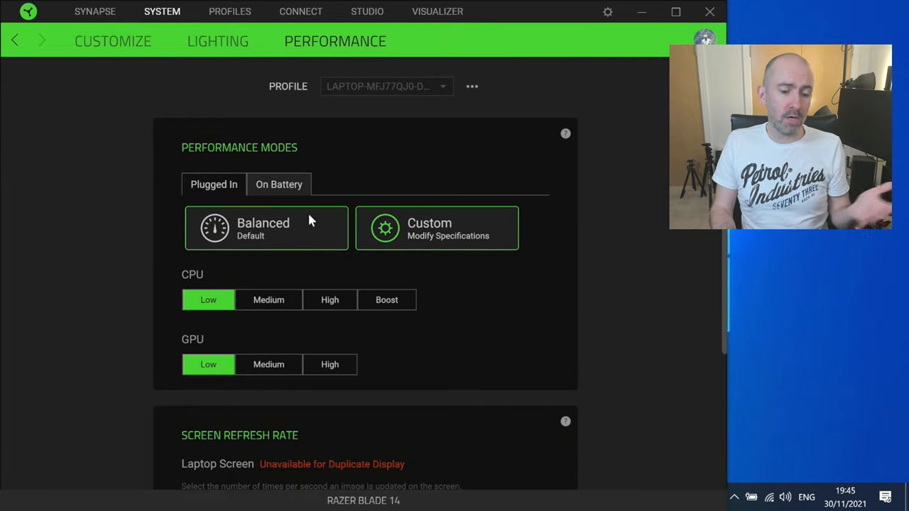
pyautogui.click(267, 227)
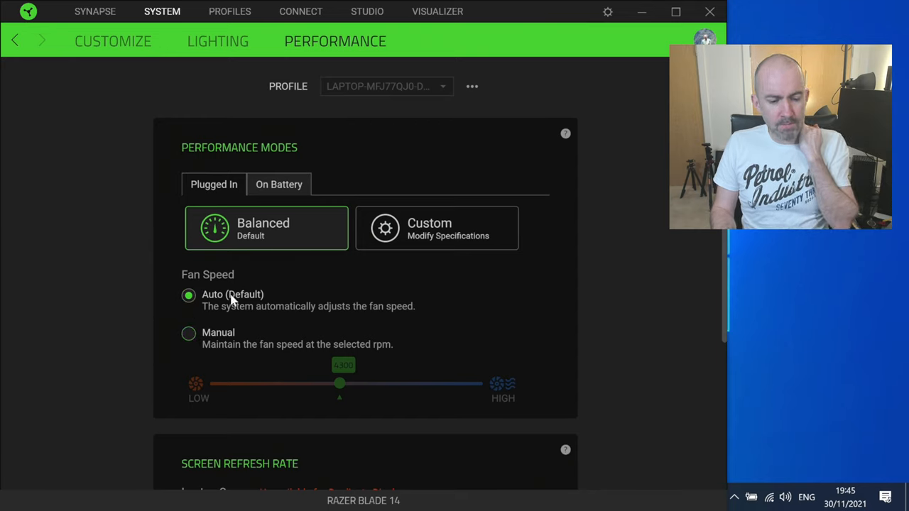
pyautogui.click(187, 334)
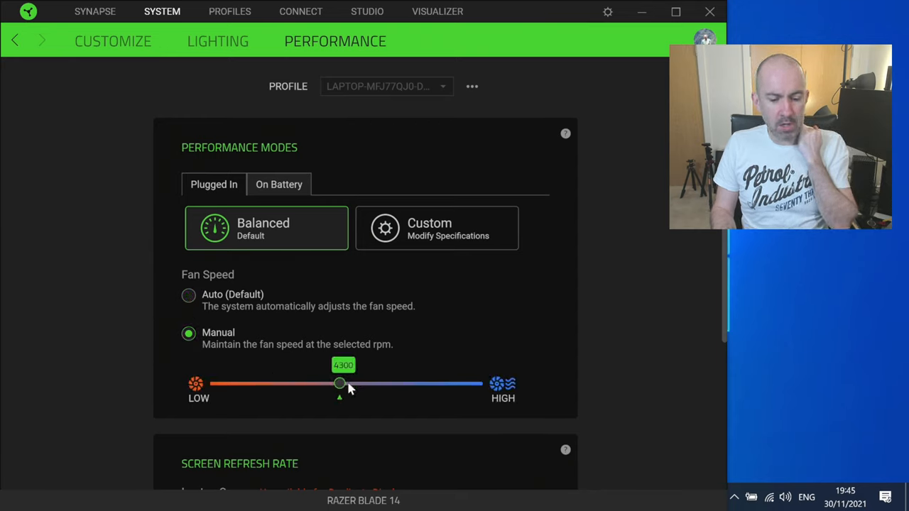
pyautogui.moveTo(339, 383); pyautogui.dragTo(483, 384)
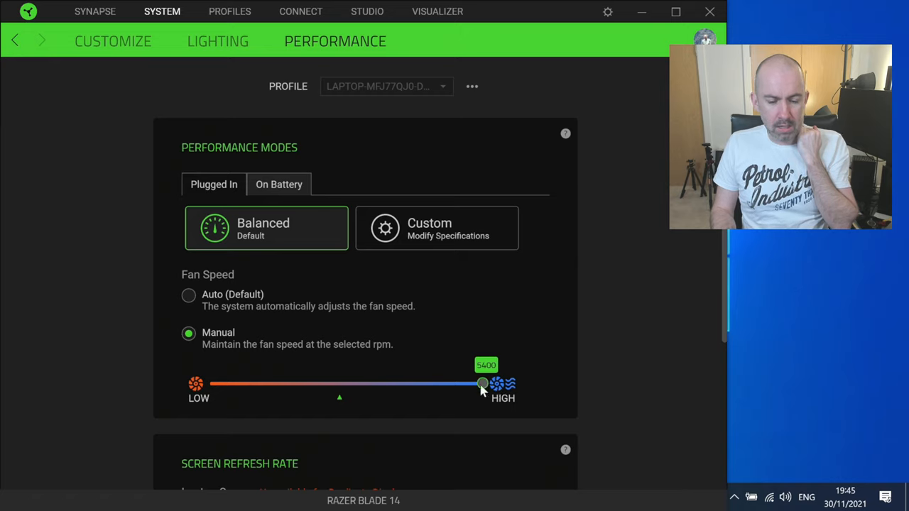
pyautogui.moveTo(483, 383); pyautogui.dragTo(352, 383)
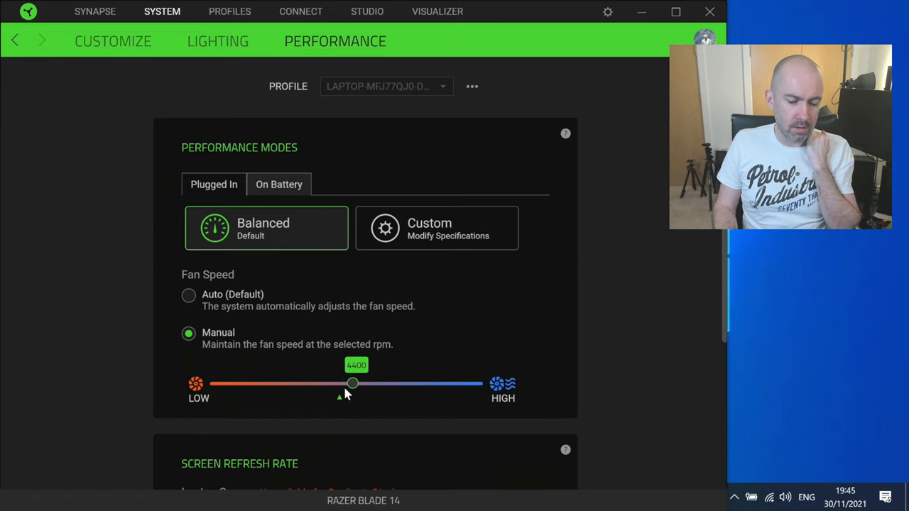
pyautogui.moveTo(352, 383); pyautogui.dragTo(339, 383)
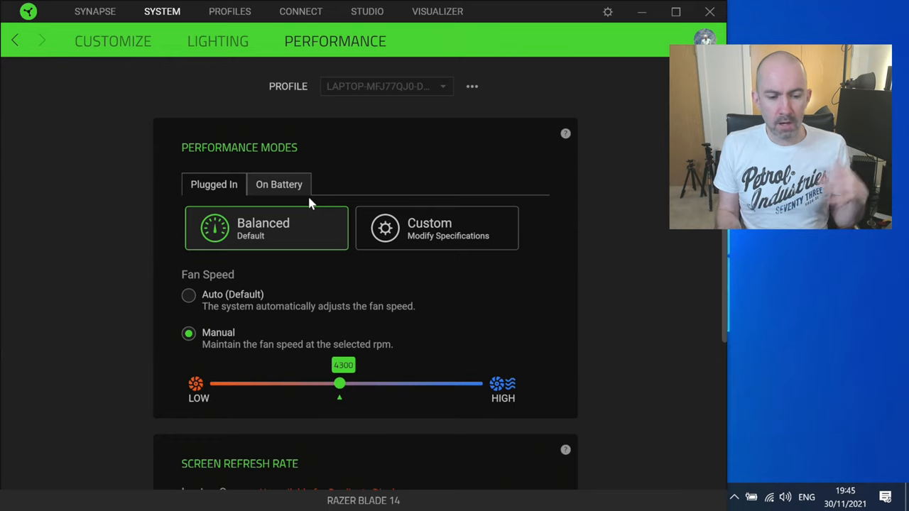
# Browse System, Profiles, Connect, Studio and Visualizer, ending on the Synapse dashboard
pyautogui.click(94, 12)
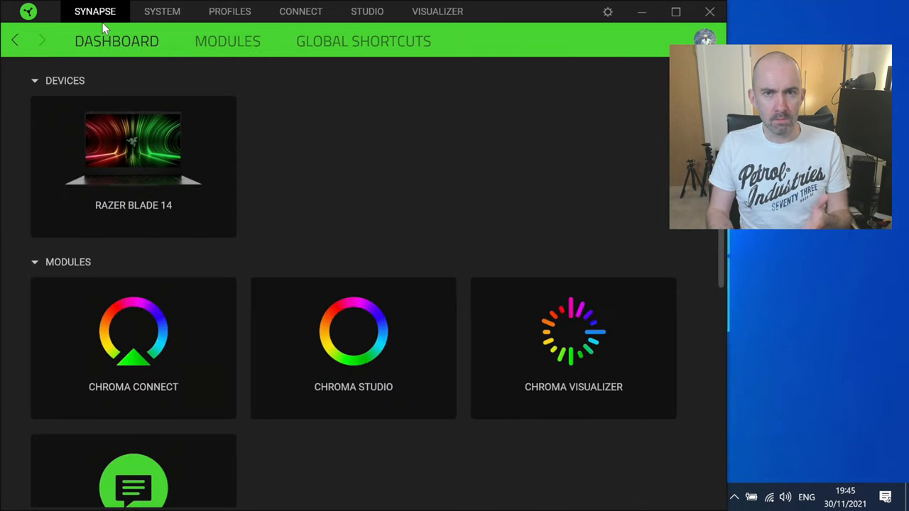
pyautogui.click(162, 11)
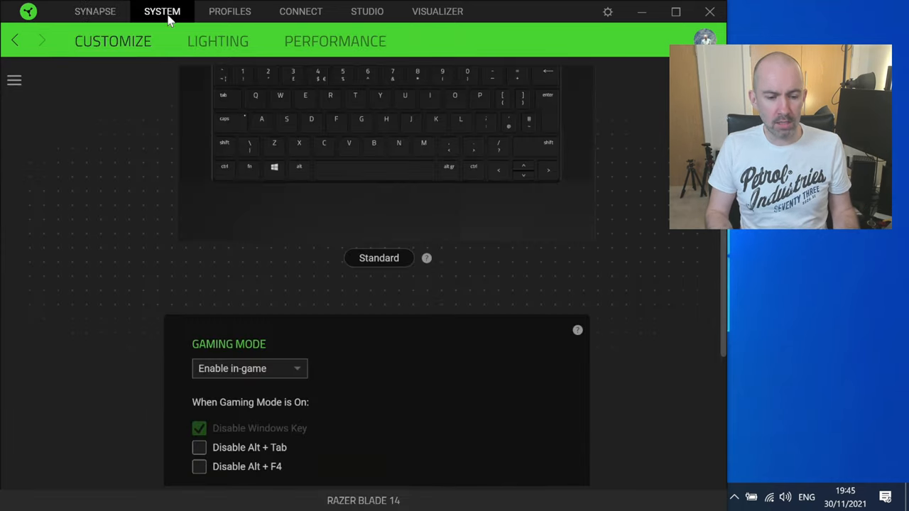
pyautogui.click(230, 12)
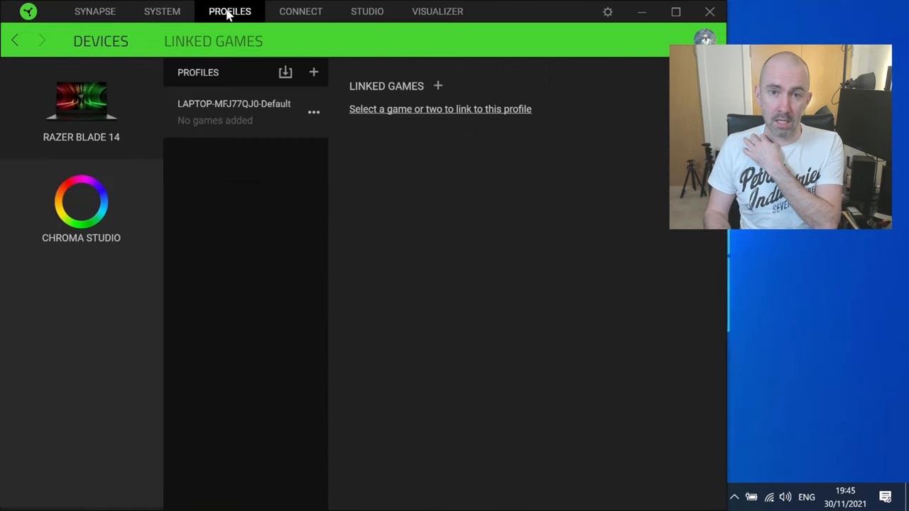
pyautogui.click(366, 12)
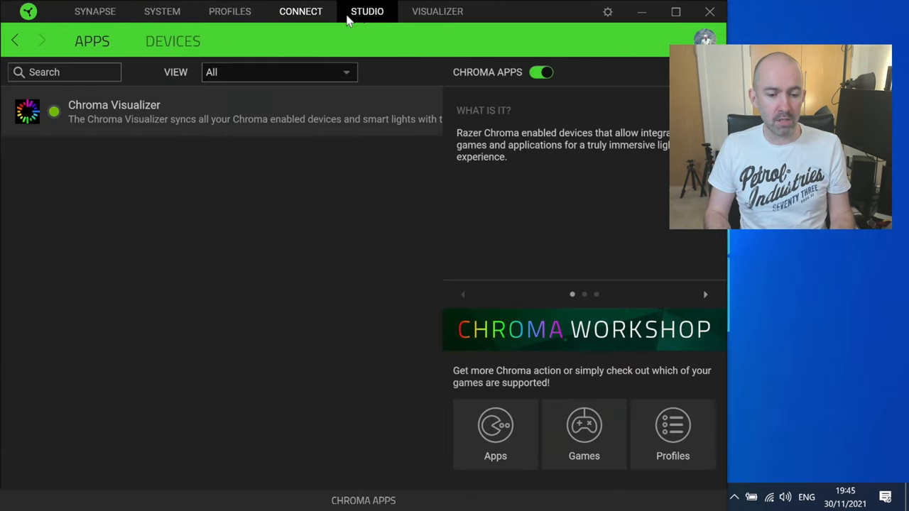
pyautogui.click(367, 11)
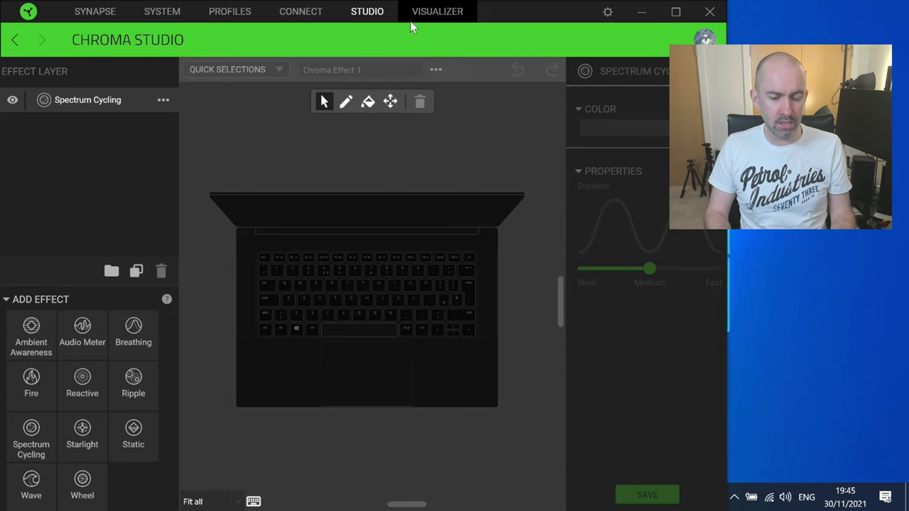
pyautogui.click(437, 11)
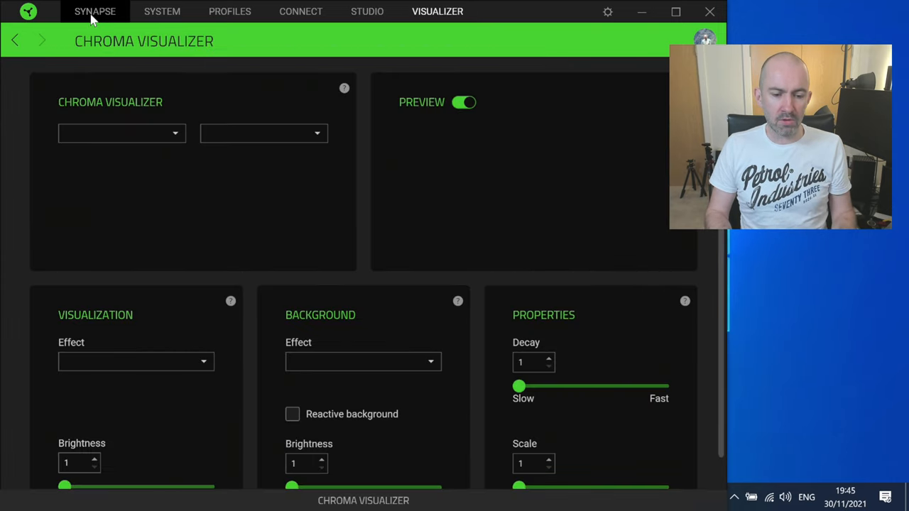
pyautogui.click(93, 12)
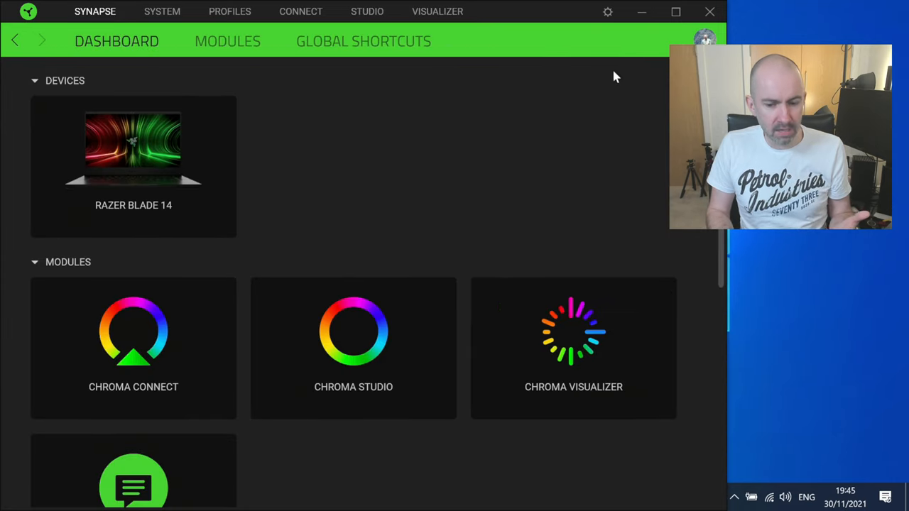
pyautogui.moveTo(210, 192)
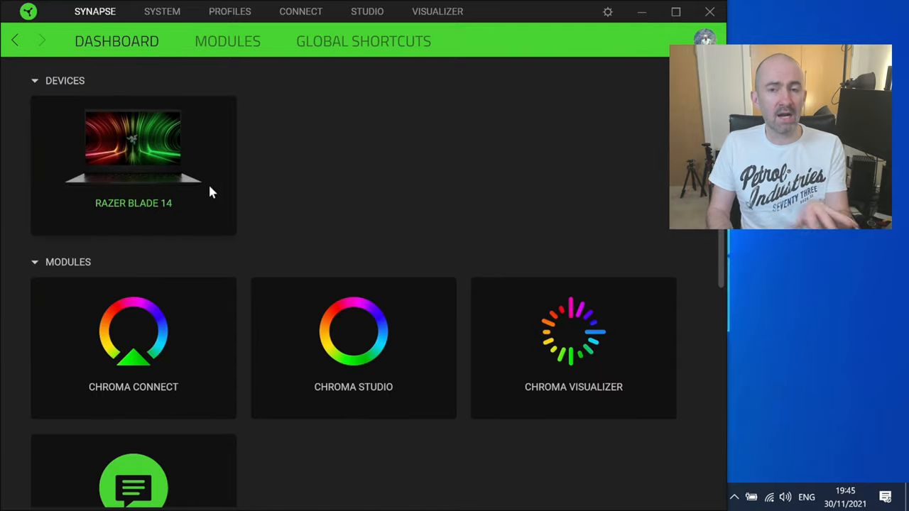
pyautogui.moveTo(183, 190)
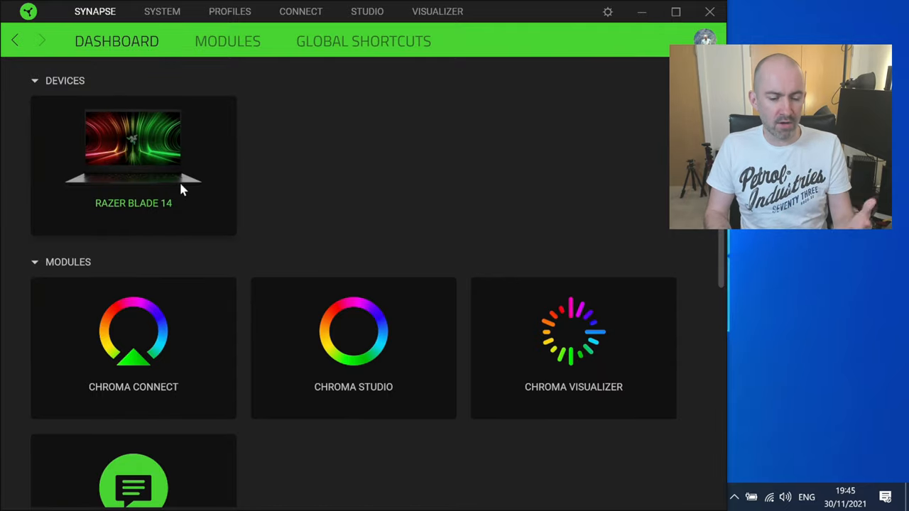